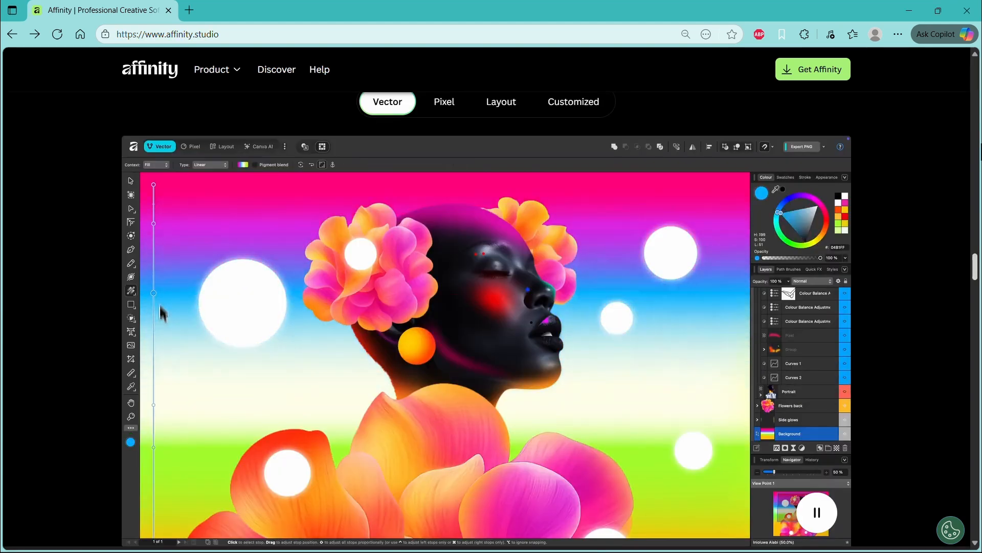
- Preview the Vector, Pixel, Layout and Customized studio demos on affinity.studio
left_click(243, 302)
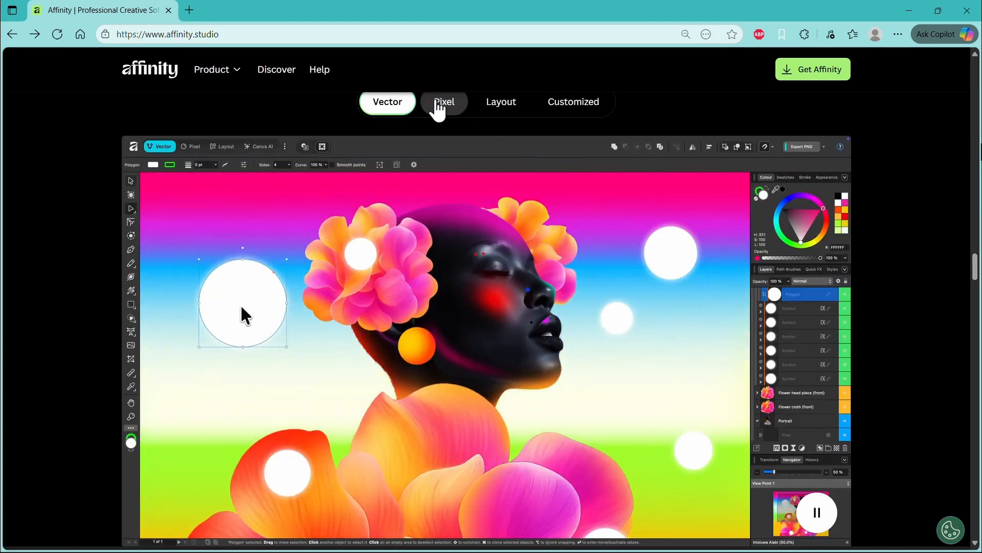
left_click(444, 102)
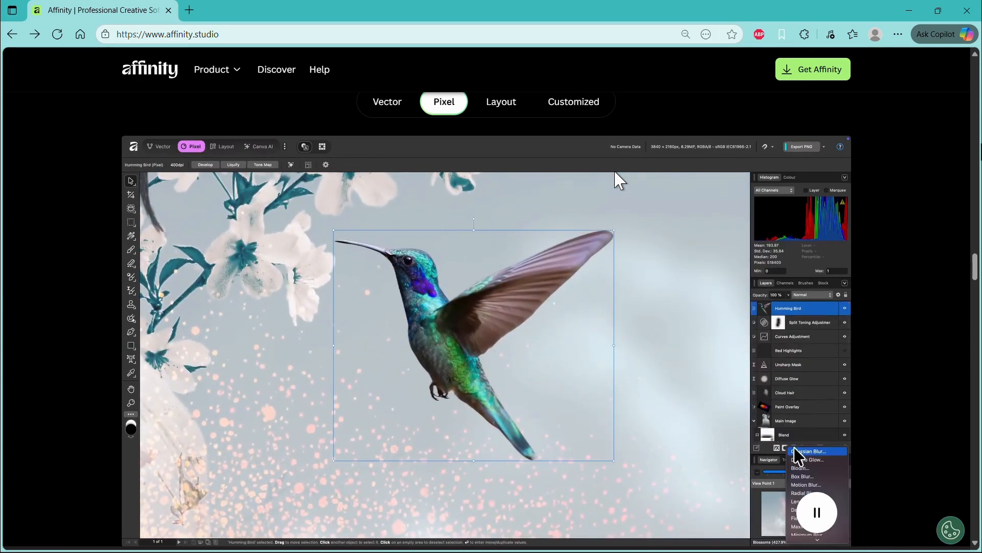
left_click(807, 485)
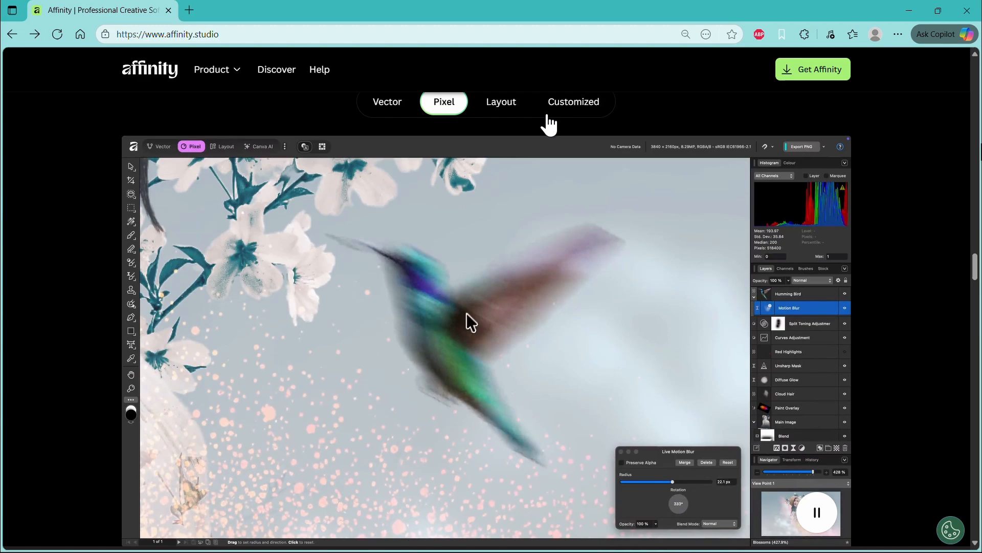
left_click(500, 101)
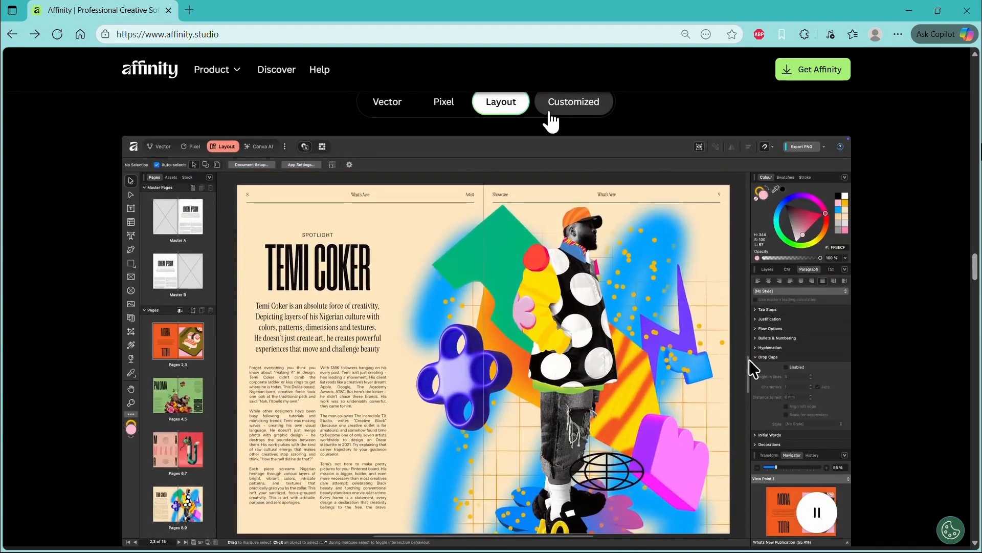
left_click(572, 101)
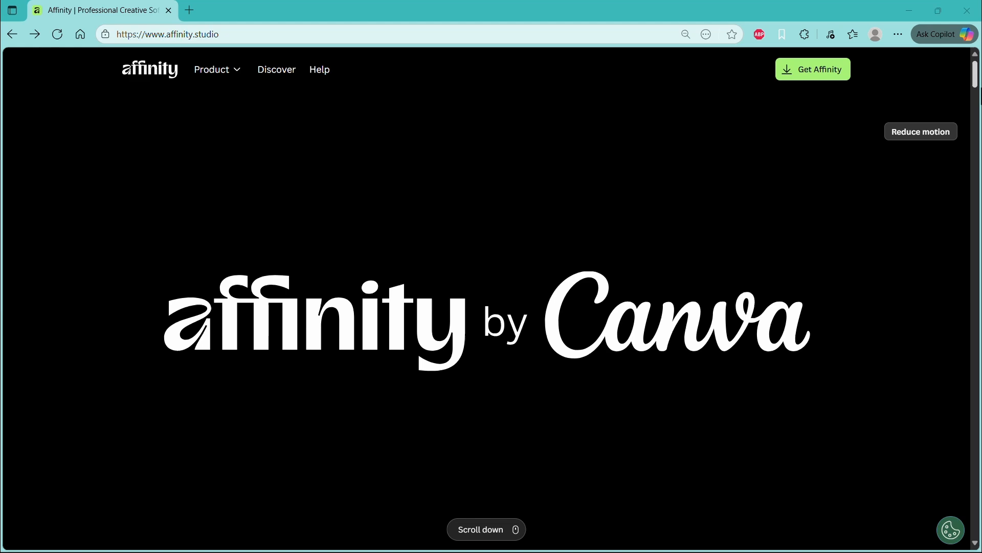
- Scroll down to the 'Creative freedom (That's actually free)' headline and Sign up to download button
scroll("down", 3)
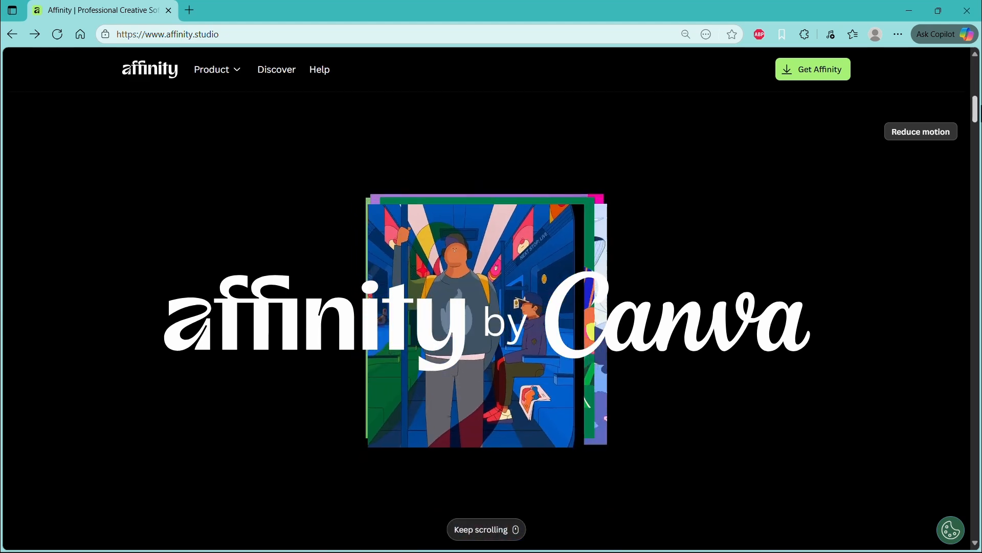
scroll("down", 3)
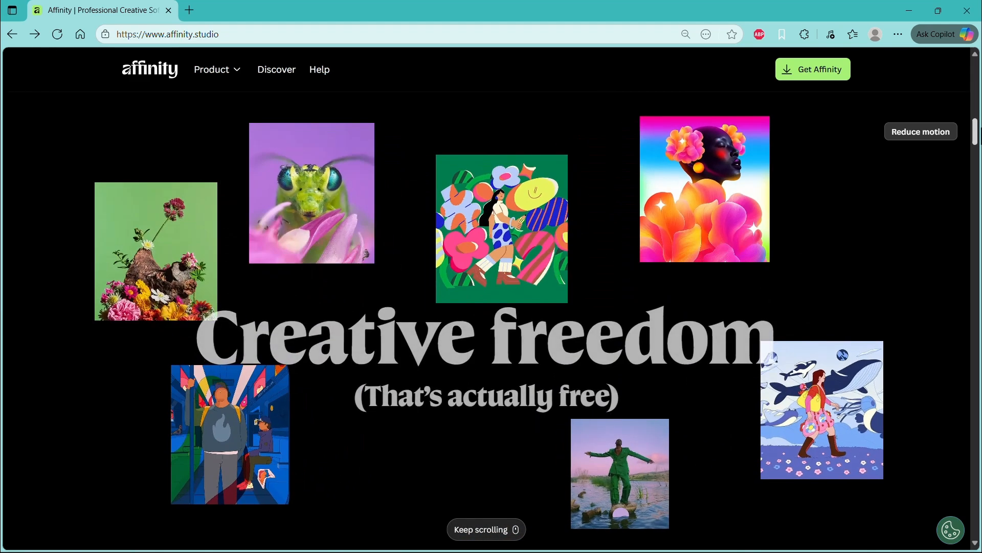
scroll("down", 3)
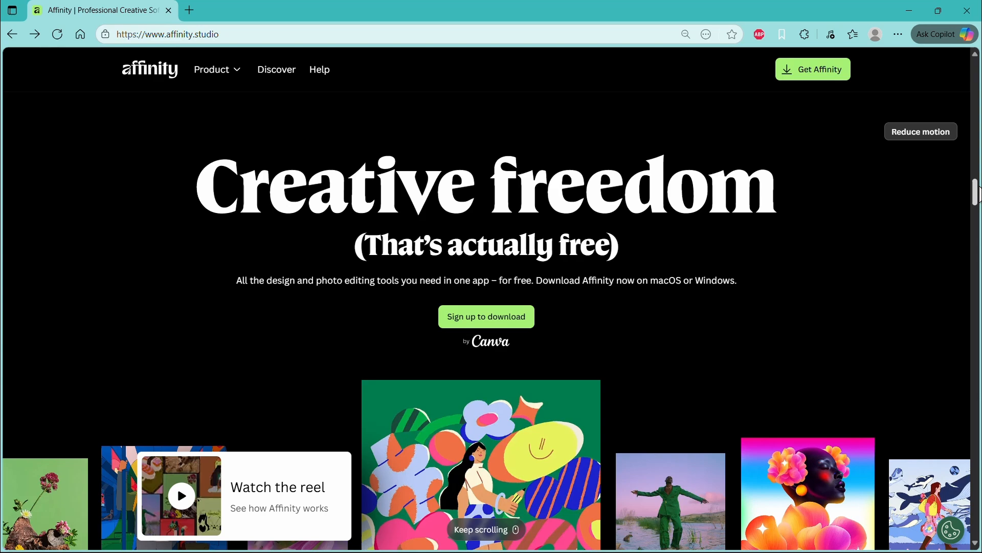
scroll("down", 3)
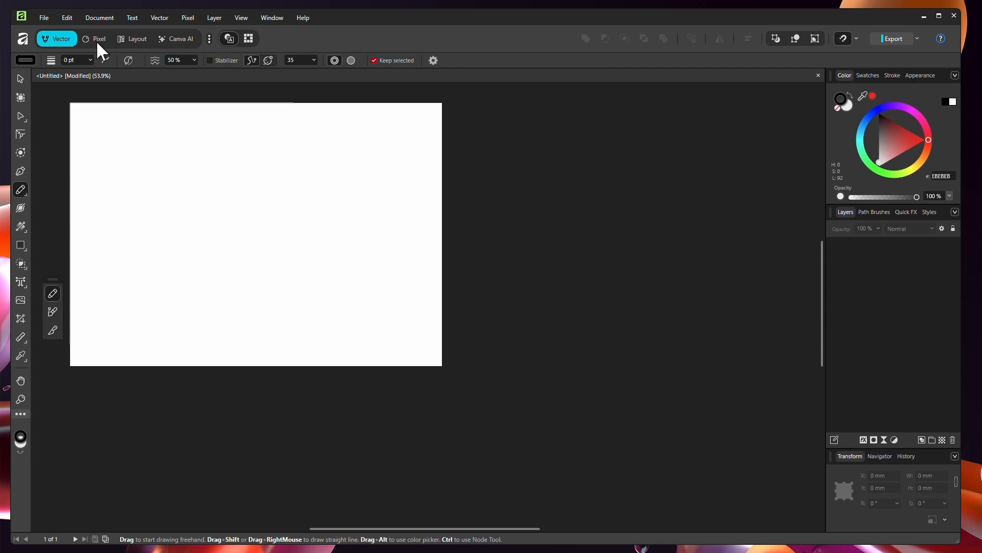
- Switch the untitled document to the Pixel studio, then to the Layout studio
left_click(98, 38)
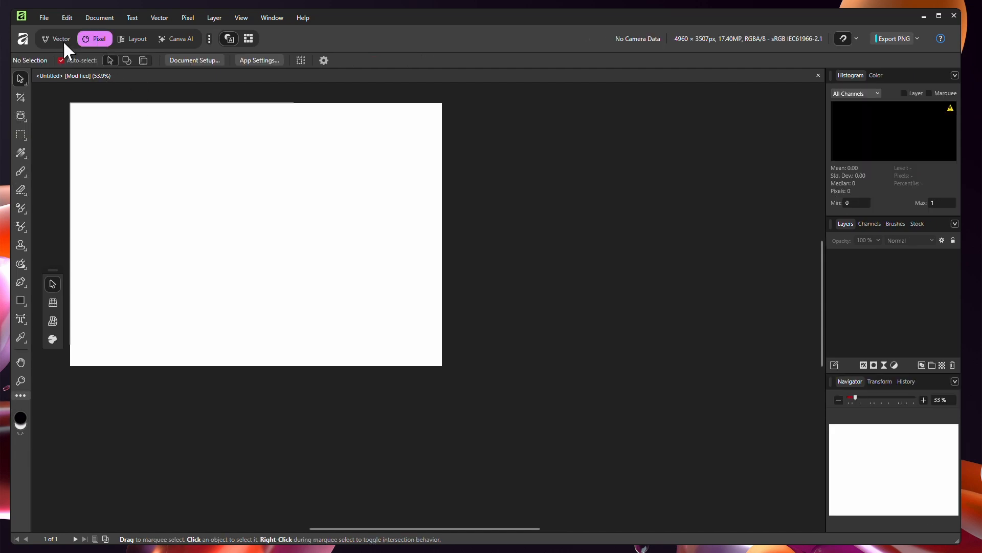
mouse_move(126, 47)
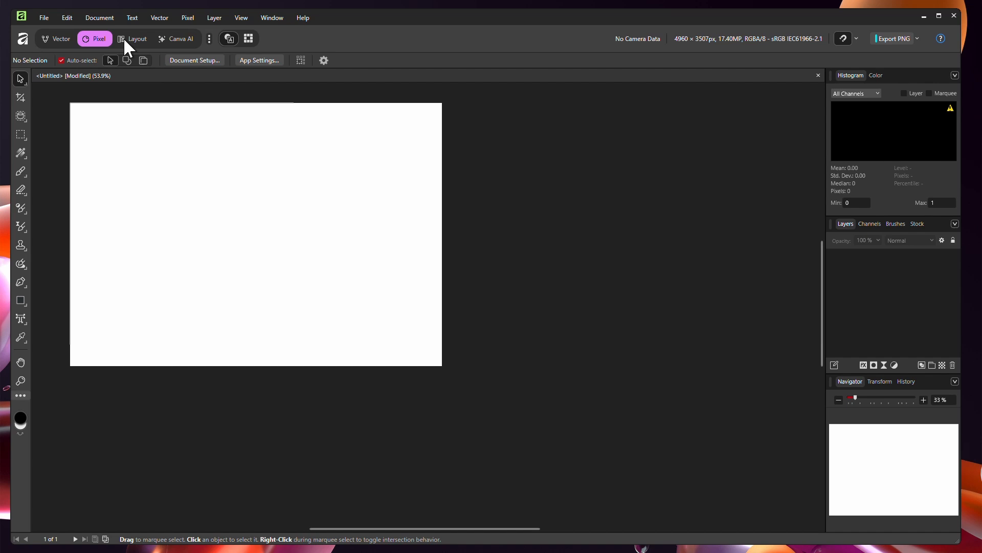
left_click(131, 39)
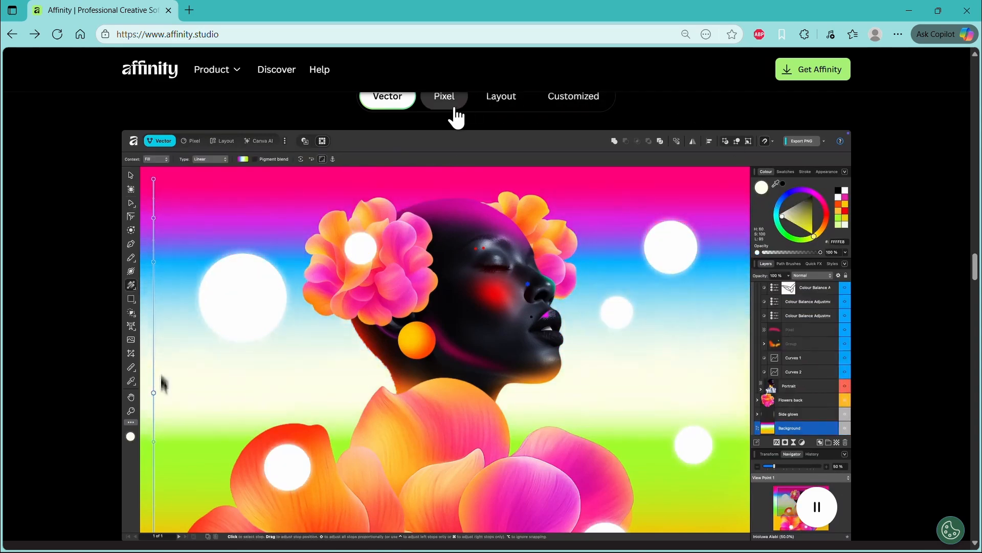
- Watch the hummingbird motion-blur Pixel demo, then the TEMI COKER spread Layout demo
left_click(444, 96)
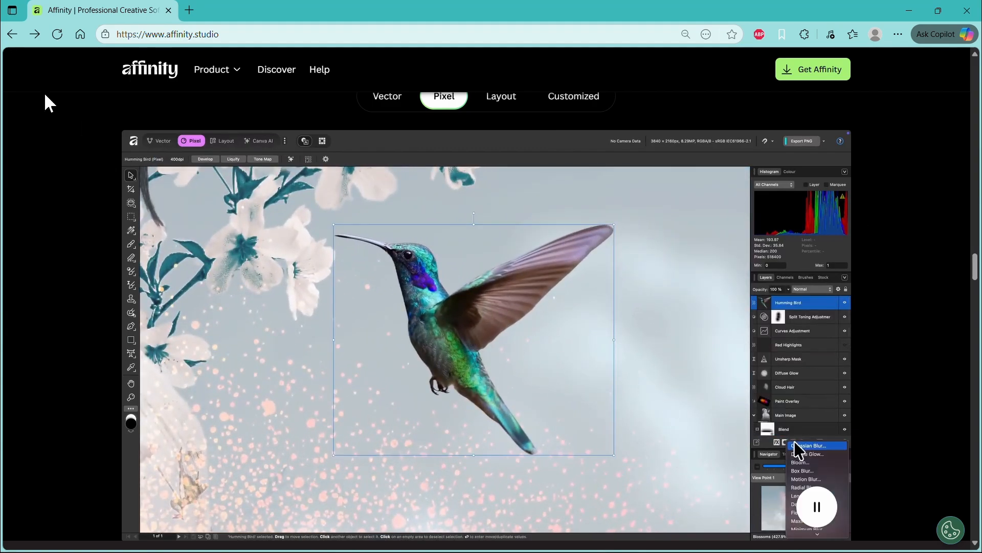
left_click(806, 478)
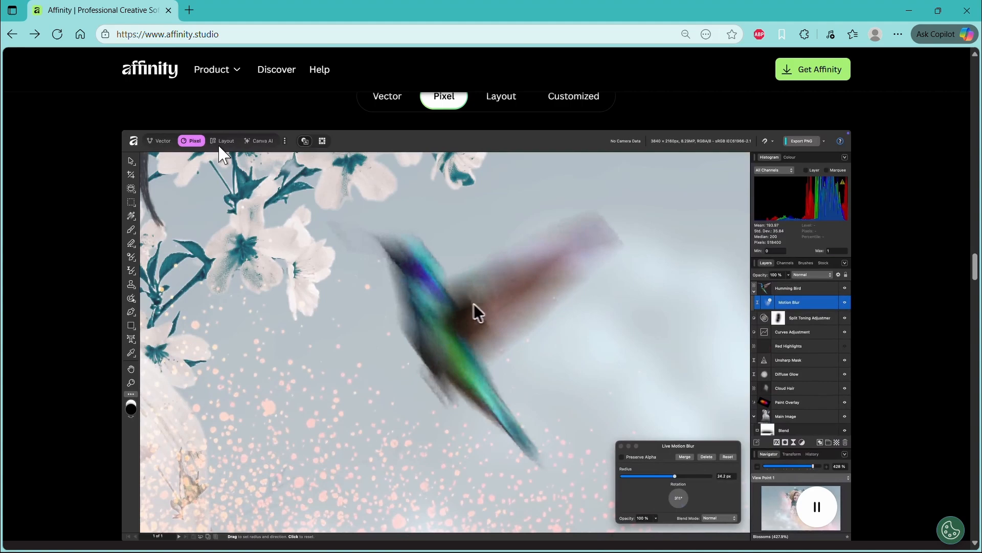
left_click(191, 140)
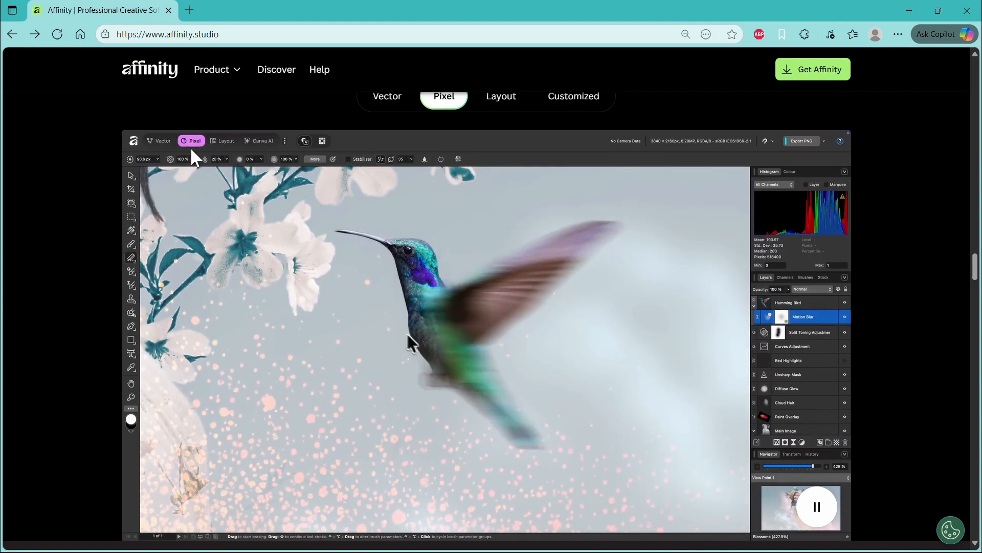
left_click(500, 96)
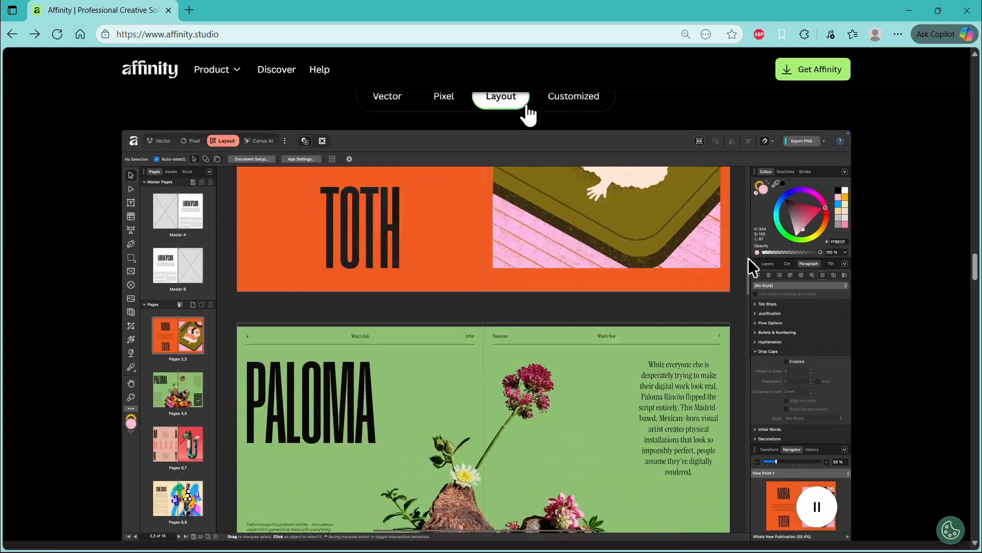
scroll("down", 3)
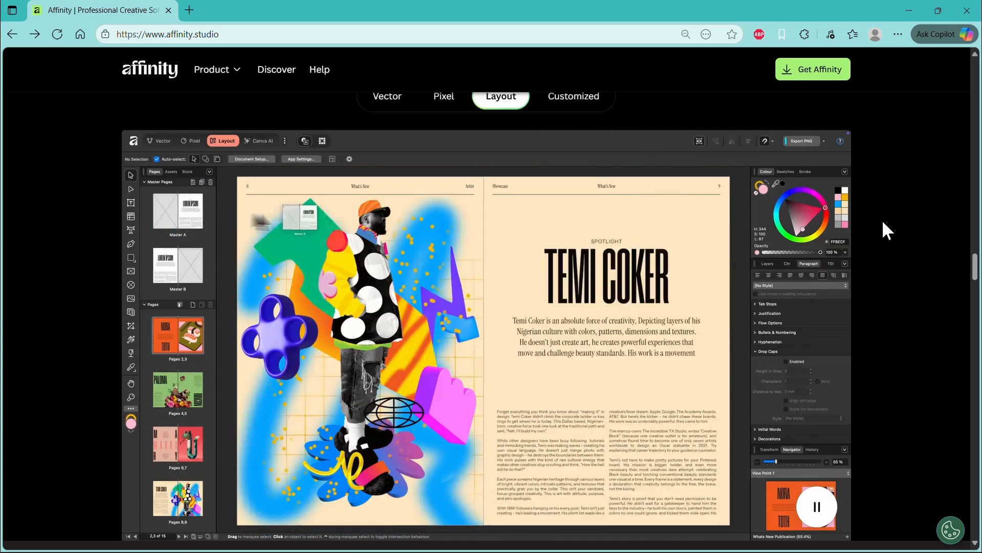
left_click(393, 411)
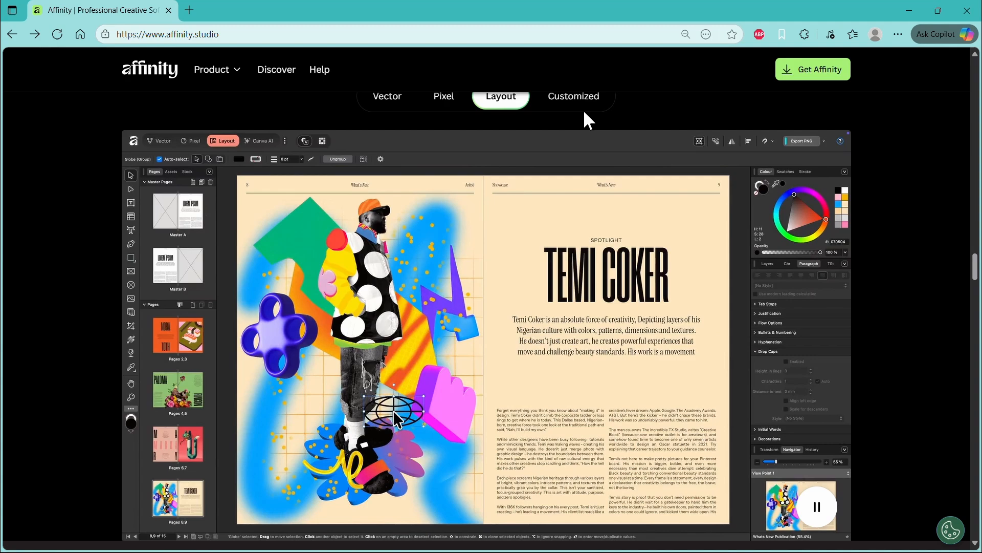
- Watch the Customized demo build the Frankentoon studio, then reach 'Your PSDs are welcome here'
left_click(572, 97)
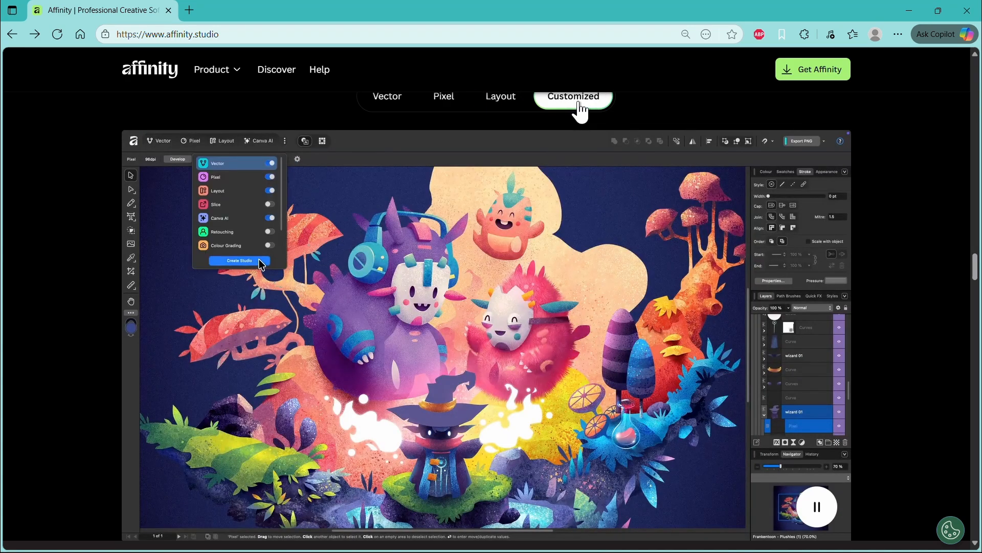
left_click(238, 261)
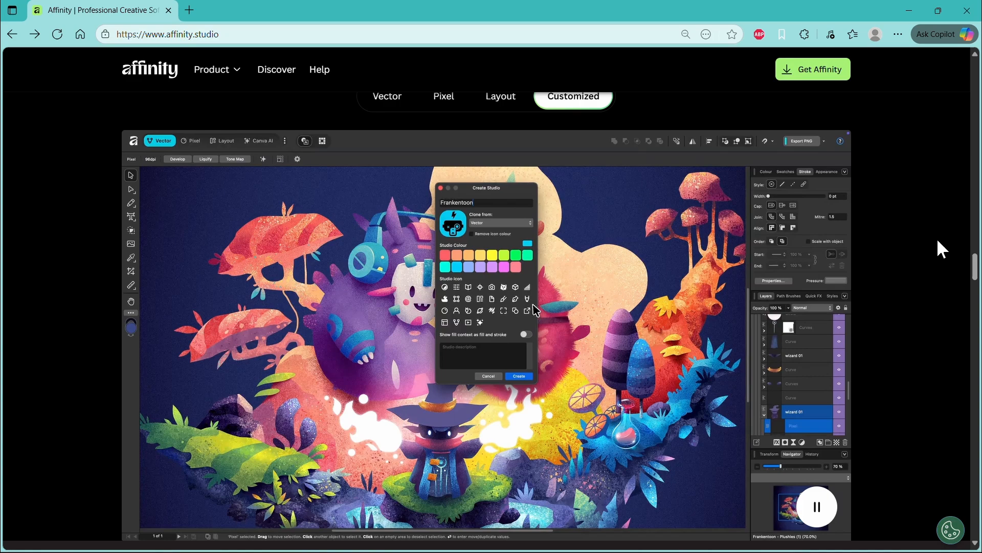
left_click(518, 376)
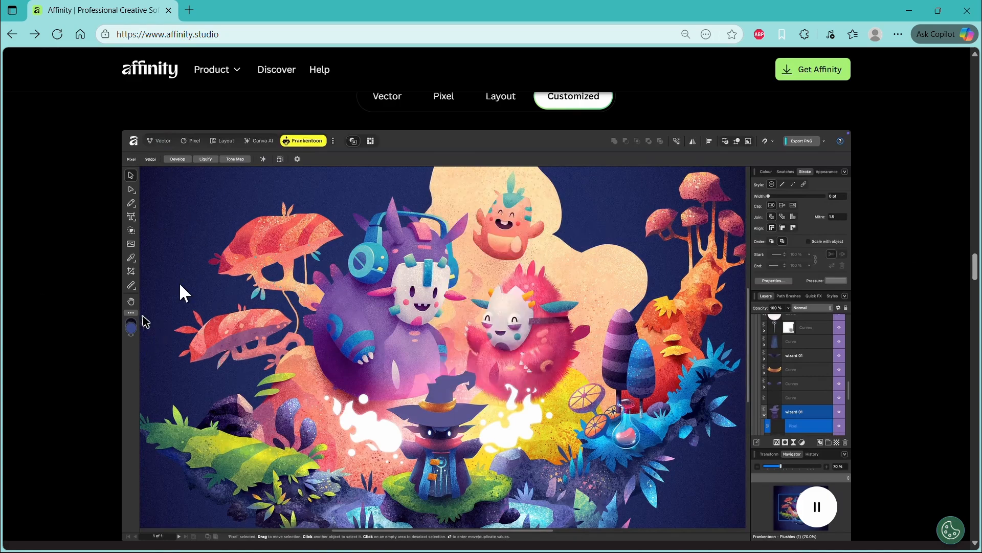
left_click(131, 312)
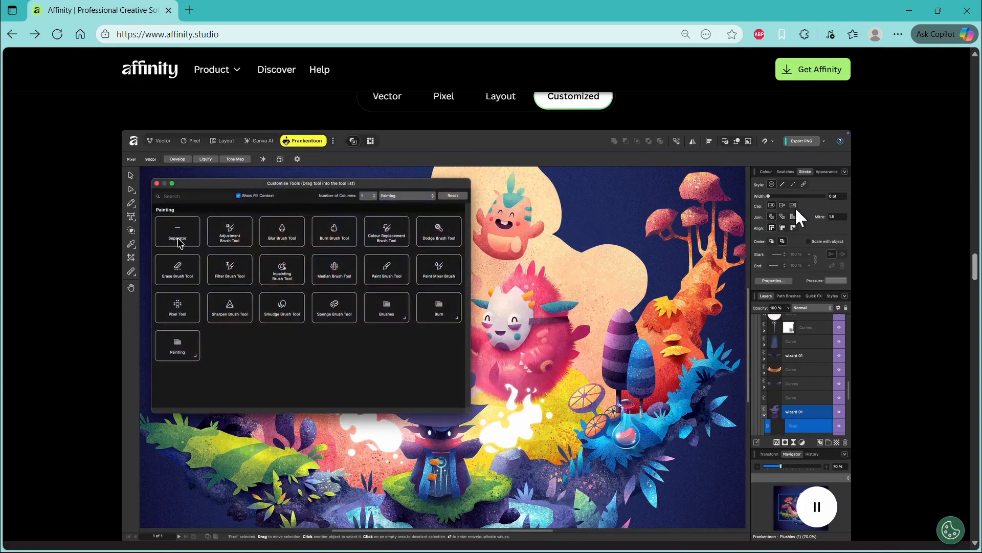
mouse_move(662, 344)
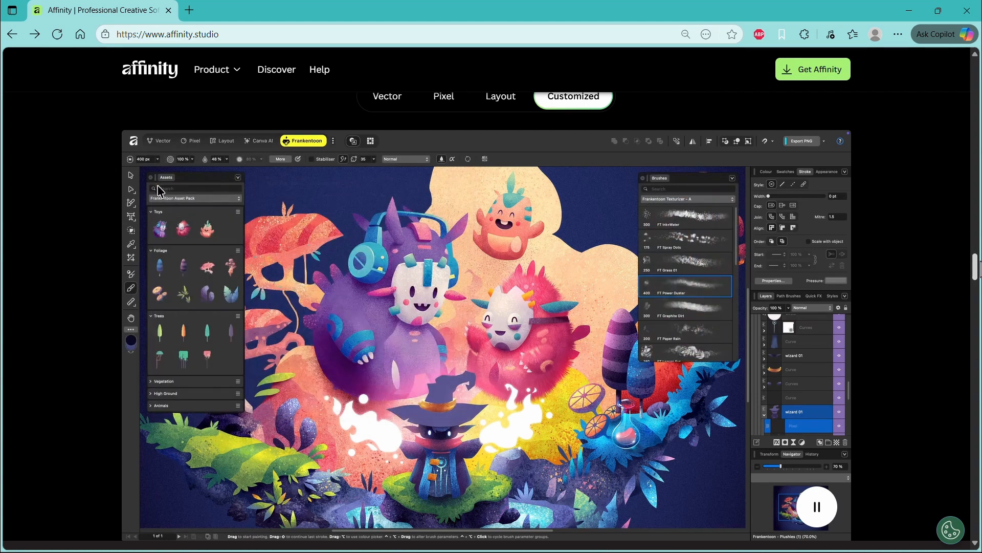
mouse_move(444, 421)
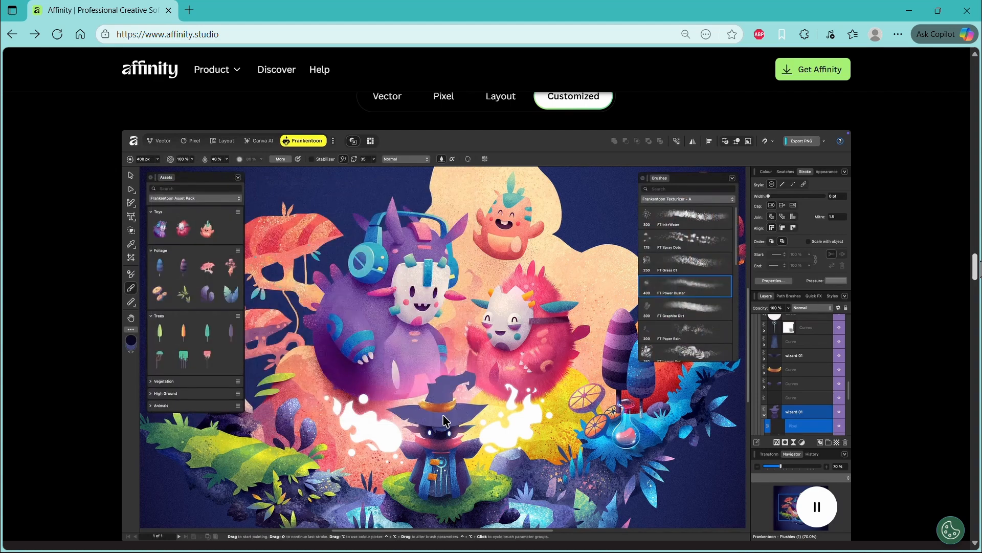
scroll("down", 3)
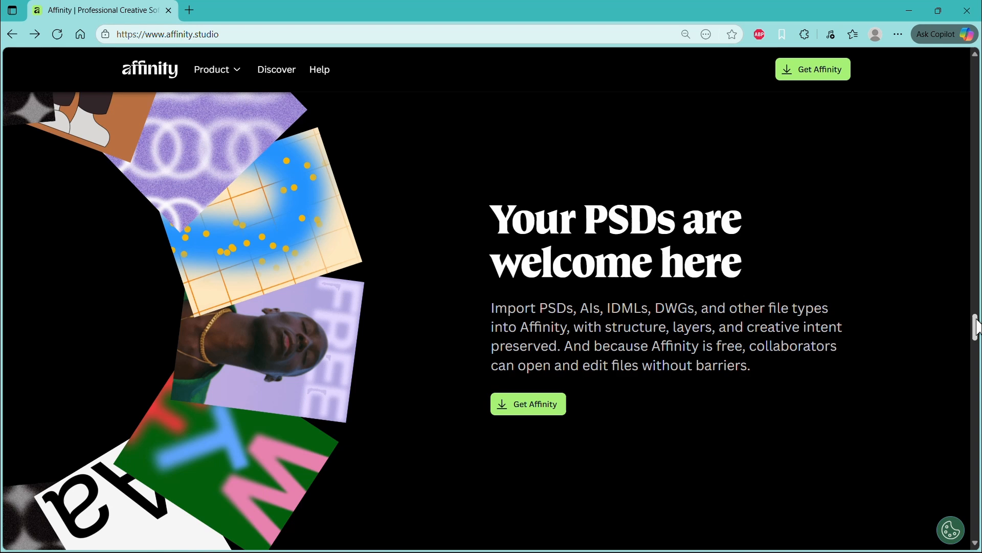
- Scroll past the AI section to the Mac, Windows and iPad download cards
scroll("down", 3)
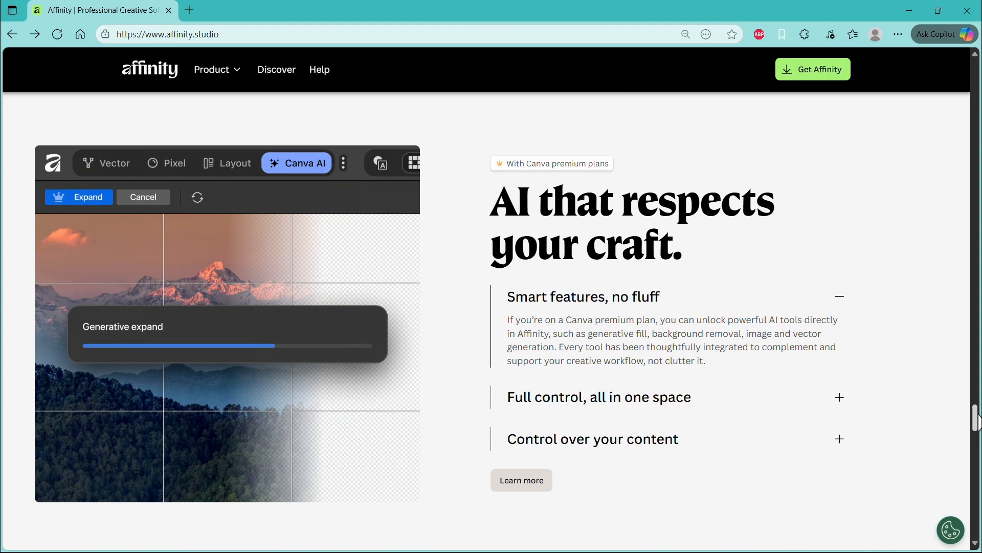
scroll("down", 3)
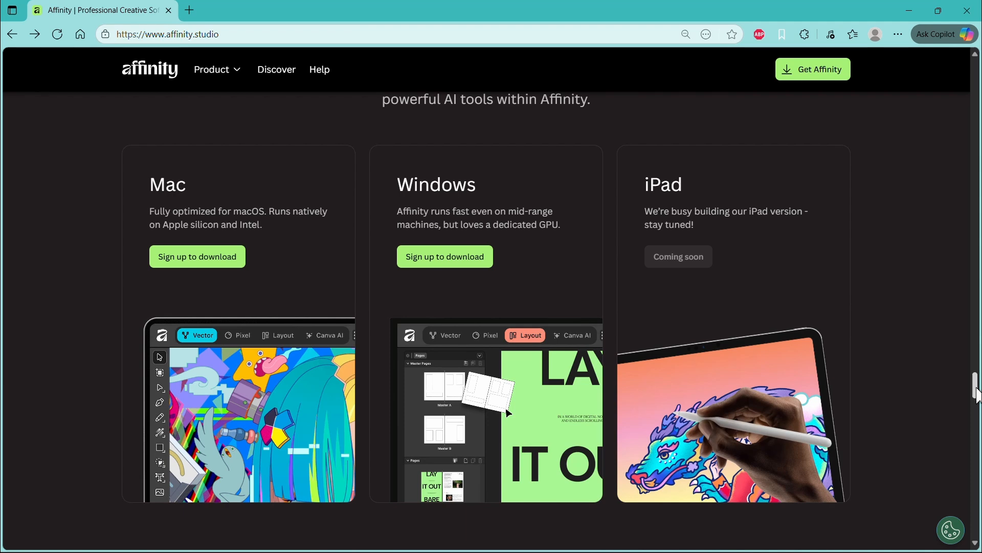
scroll("up", 3)
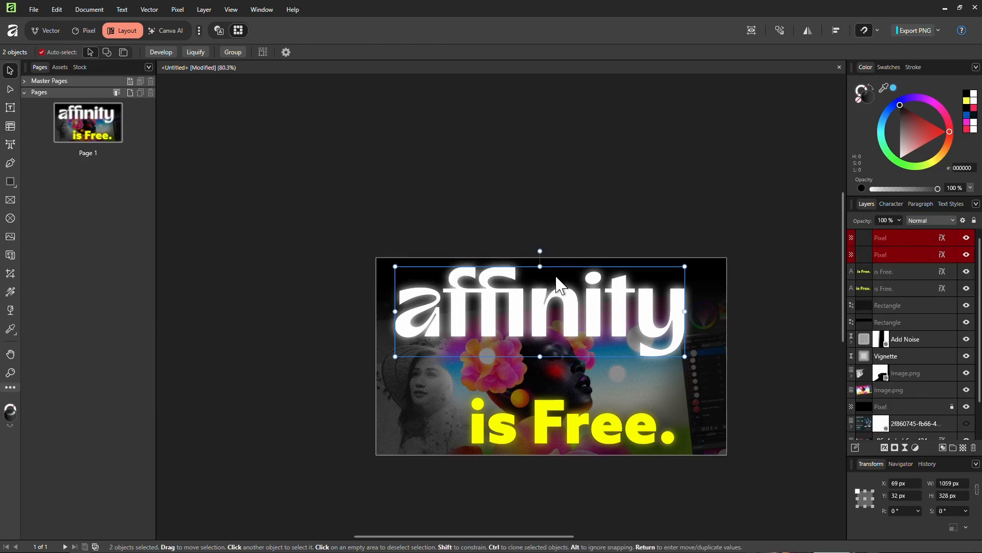
- Select the top Pixel layer and switch to the Pixel studio's paint brush
left_click(895, 238)
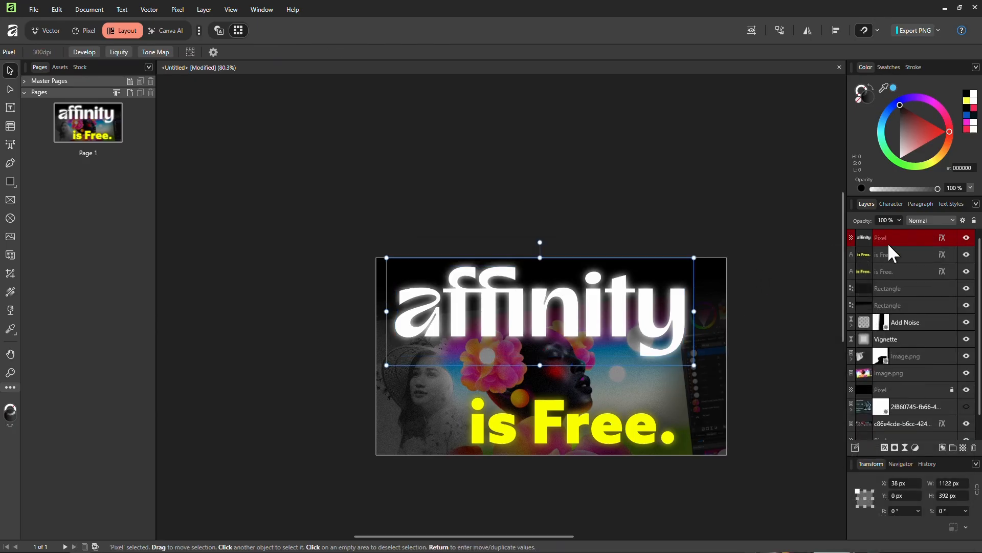
left_click(89, 30)
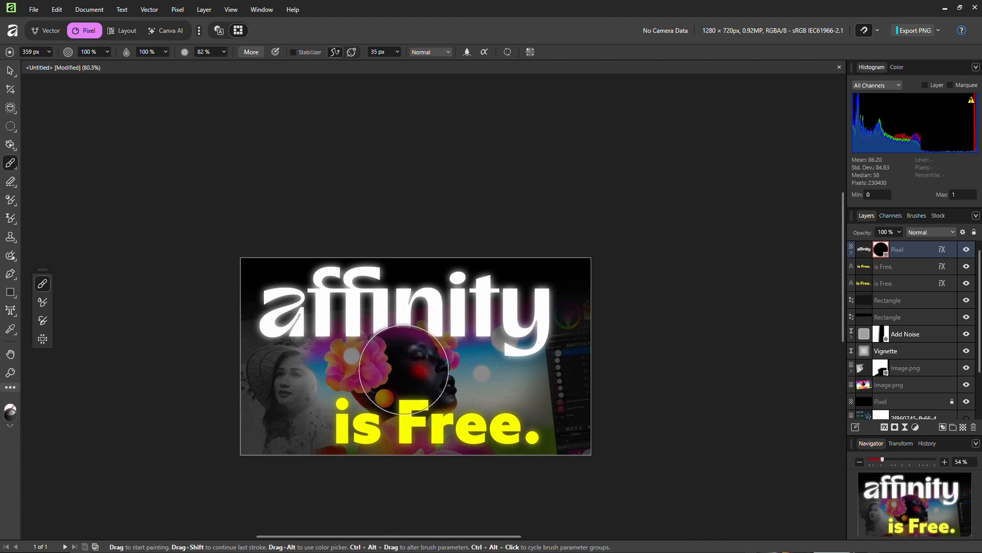
mouse_move(128, 285)
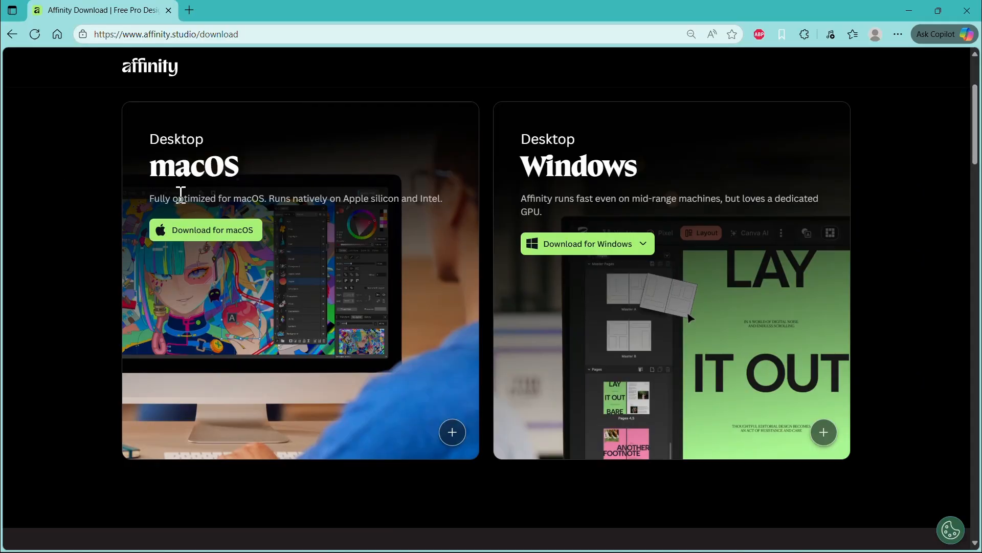
mouse_move(880, 188)
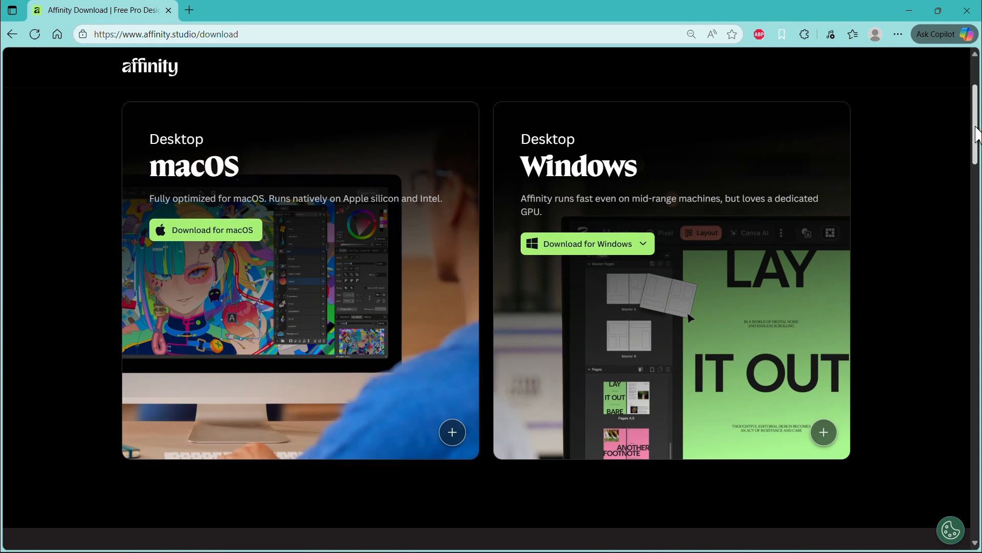
- Expand the Canva account FAQ, read further answers, then return to the home page
scroll("down", 3)
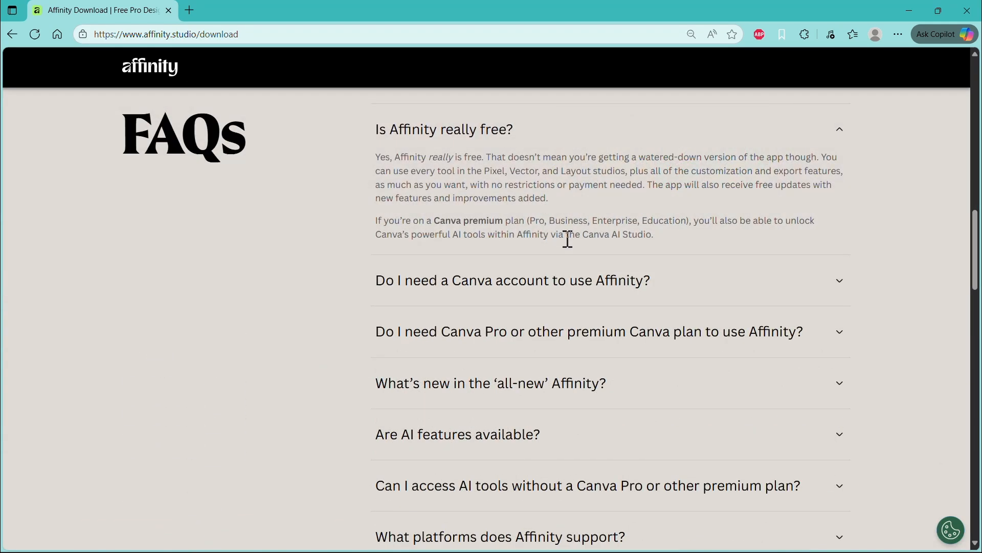
mouse_move(885, 321)
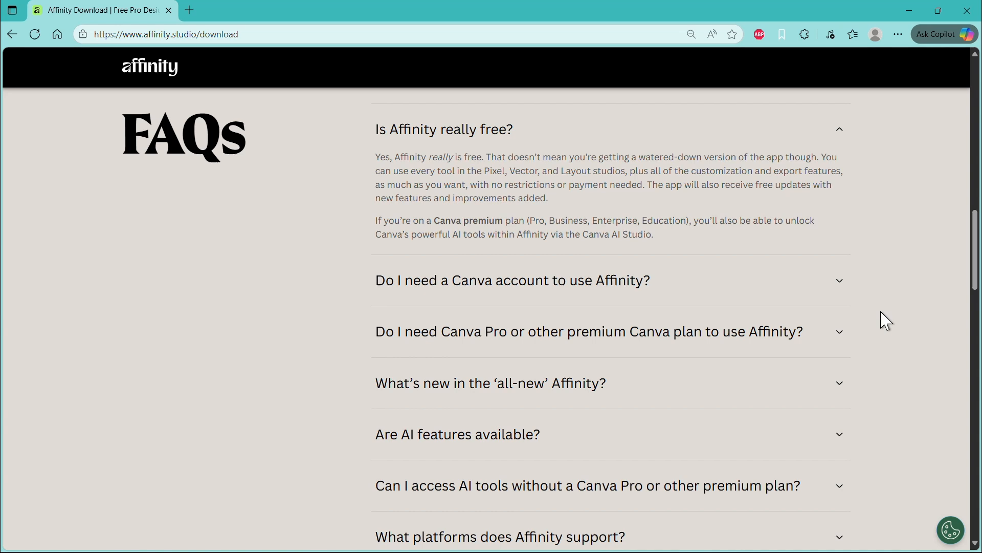
mouse_move(308, 218)
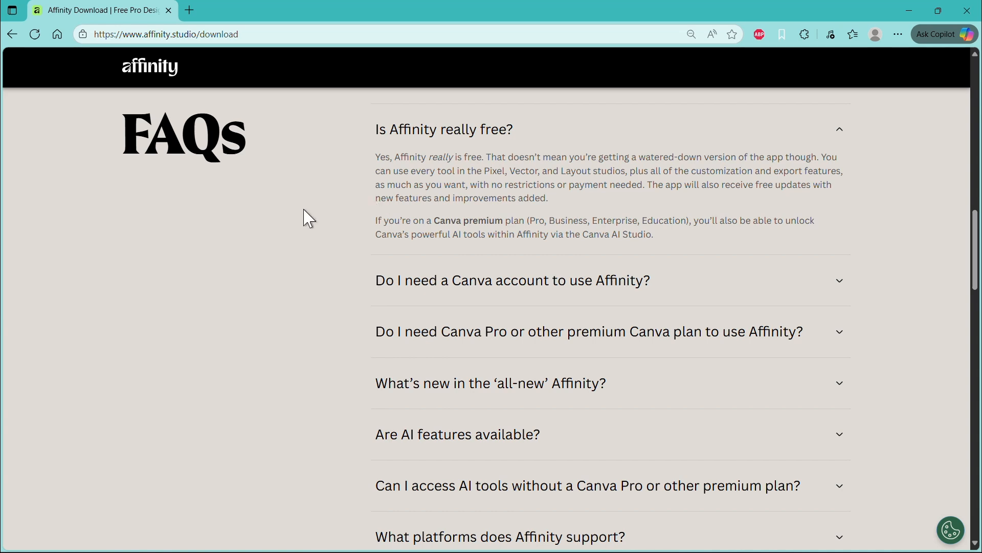
left_click(512, 280)
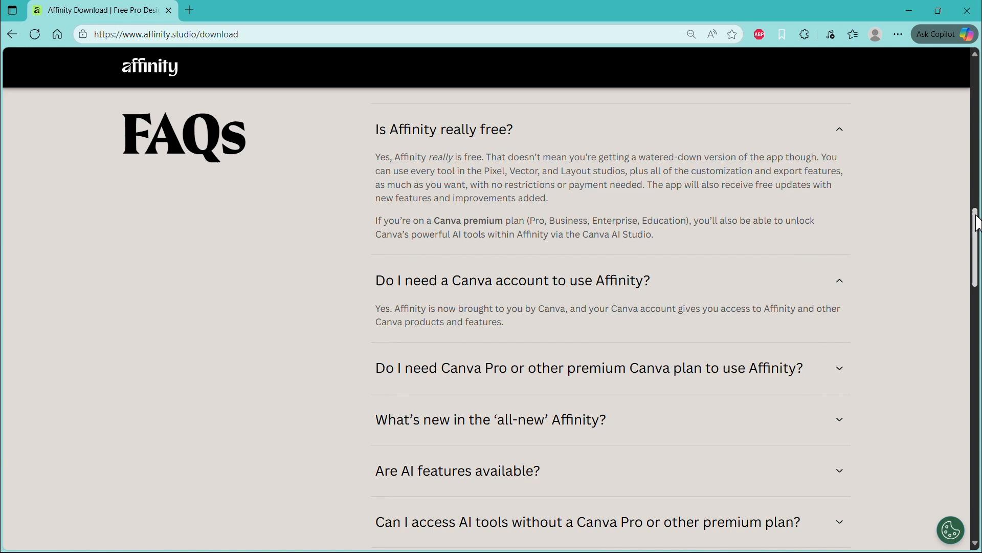
scroll("down", 3)
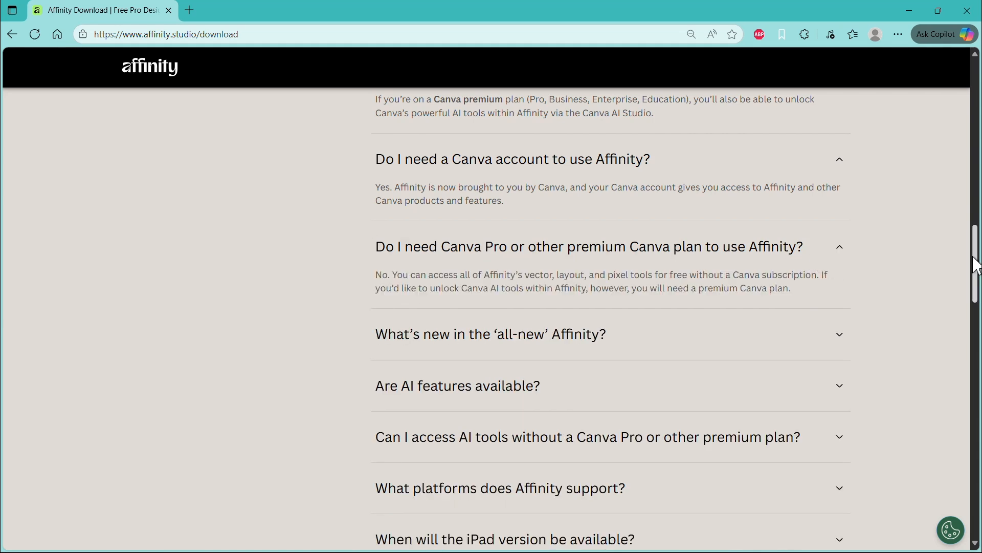
scroll("down", 3)
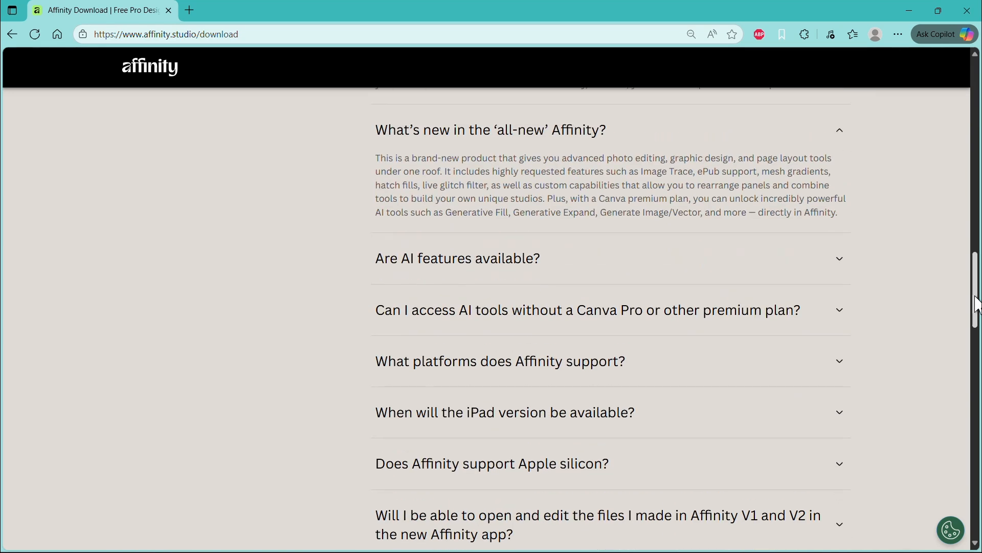
left_click(149, 68)
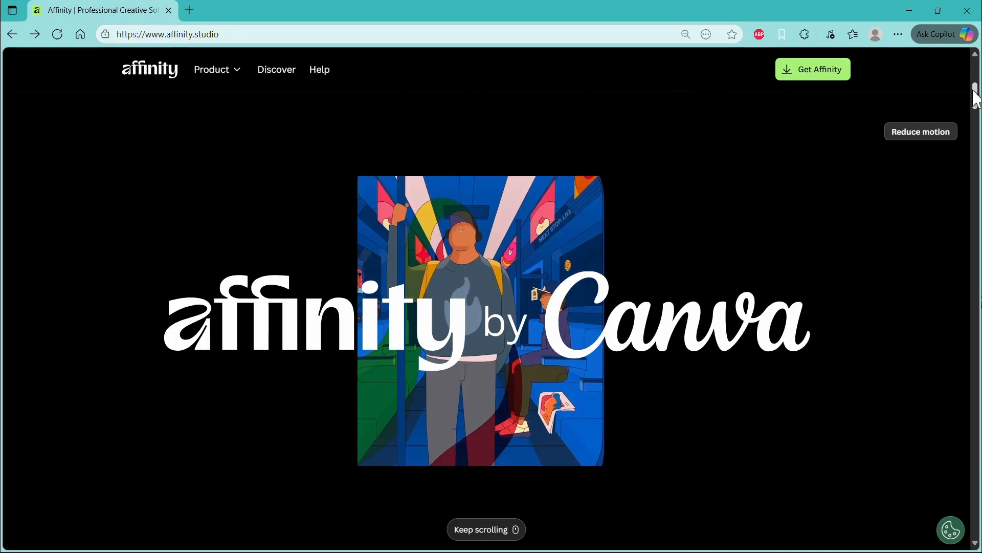
- Scroll the home page to 'Creative freedom', then go forward to the download FAQs
scroll("down", 3)
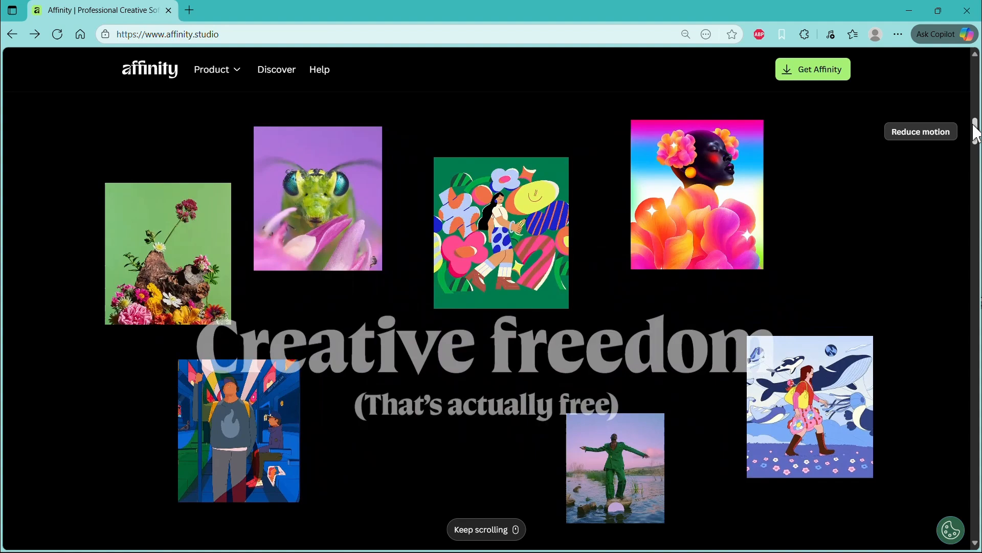
scroll("down", 3)
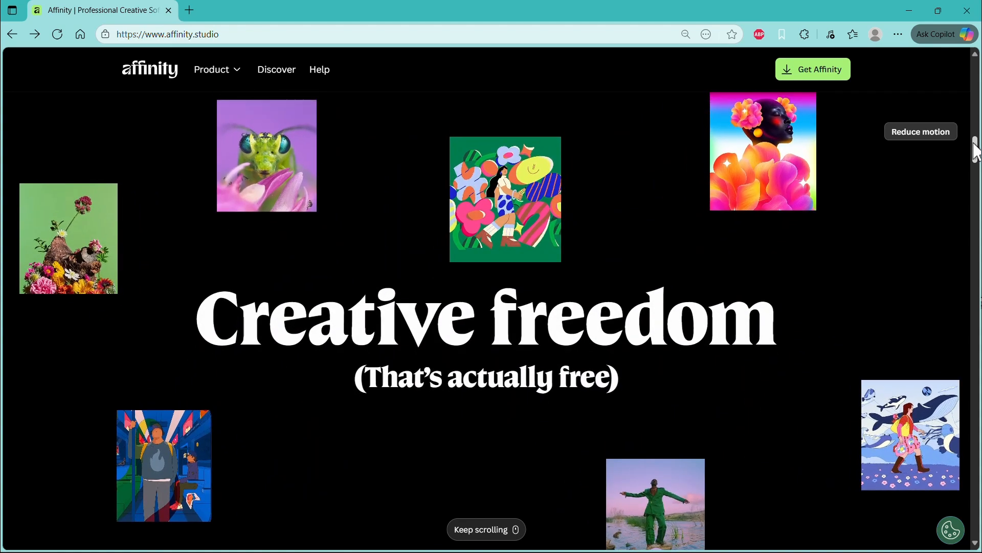
scroll("down", 3)
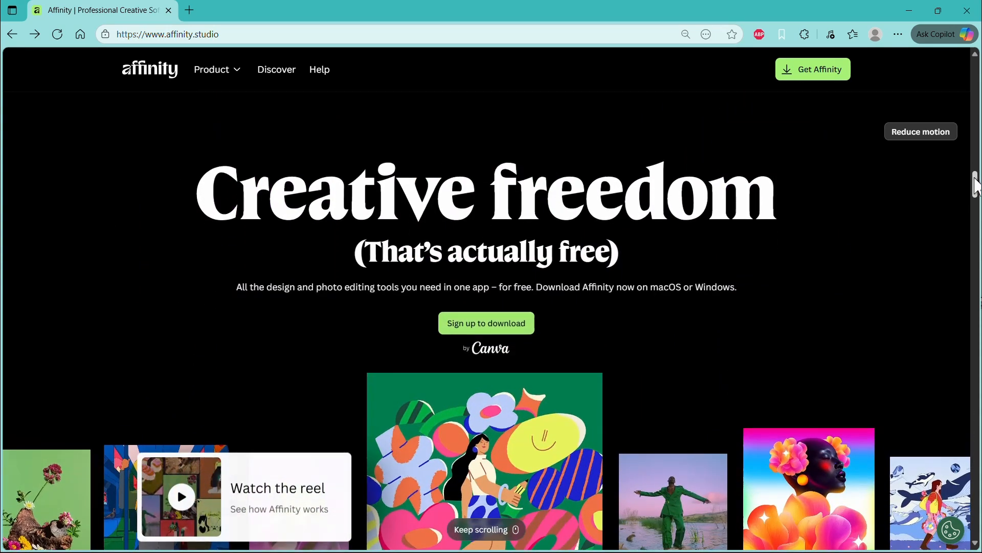
scroll("down", 3)
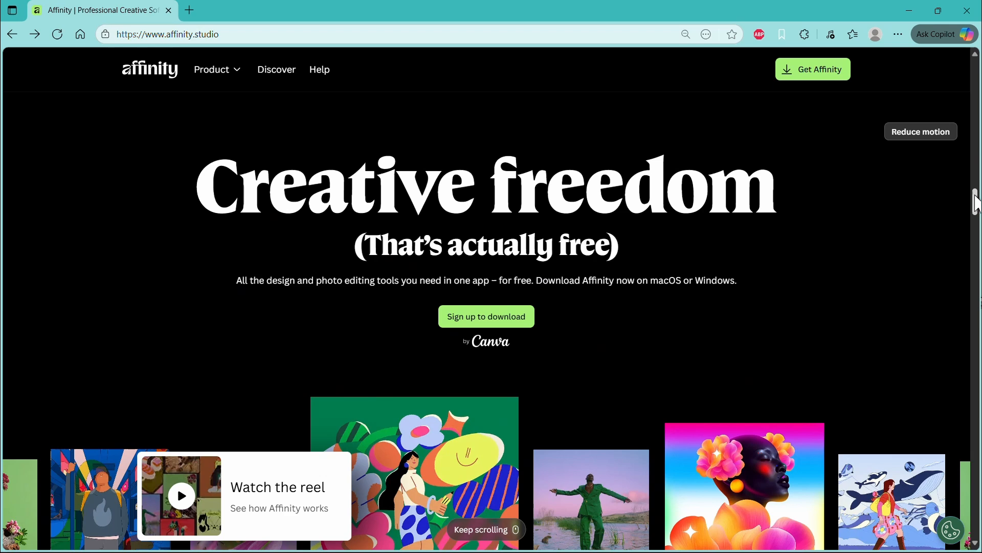
mouse_move(538, 475)
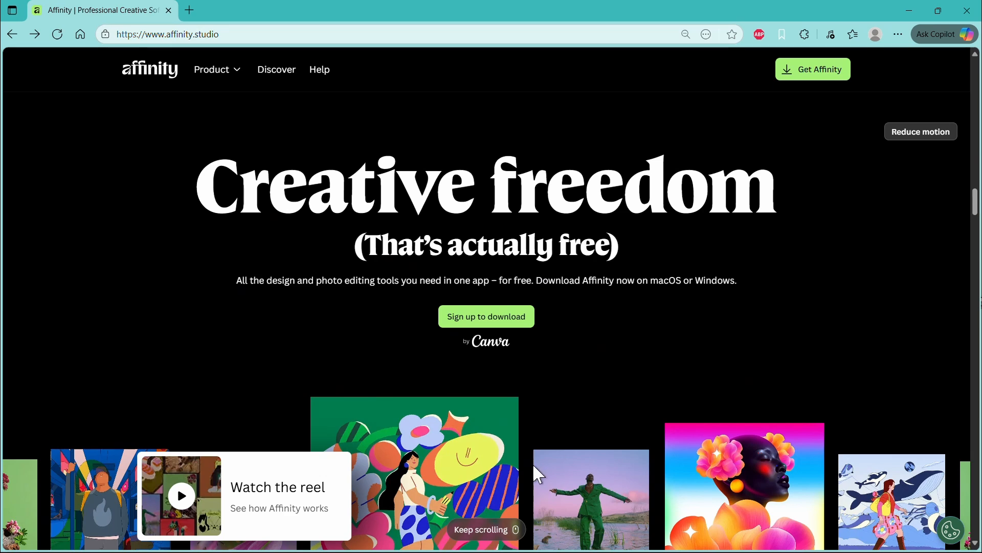
mouse_move(536, 343)
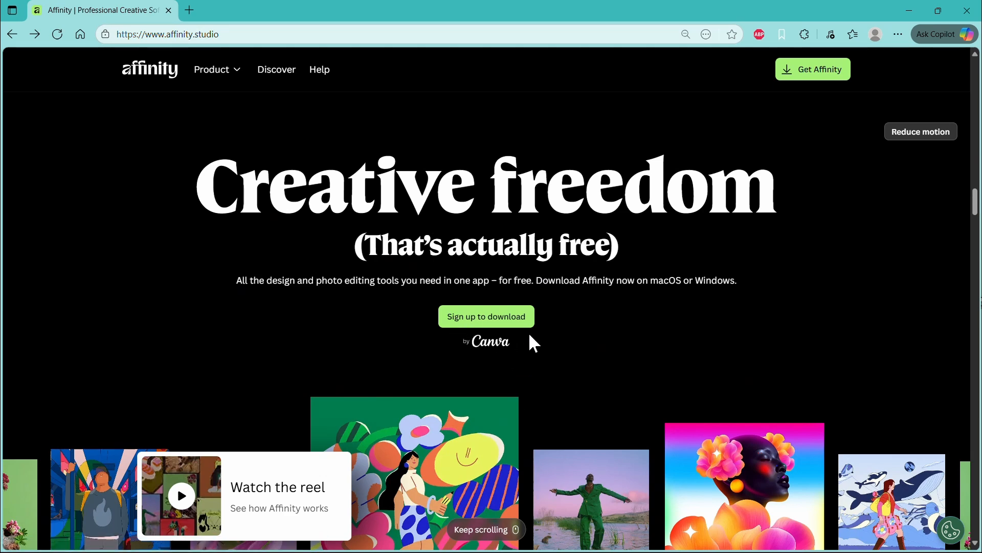
left_click(485, 315)
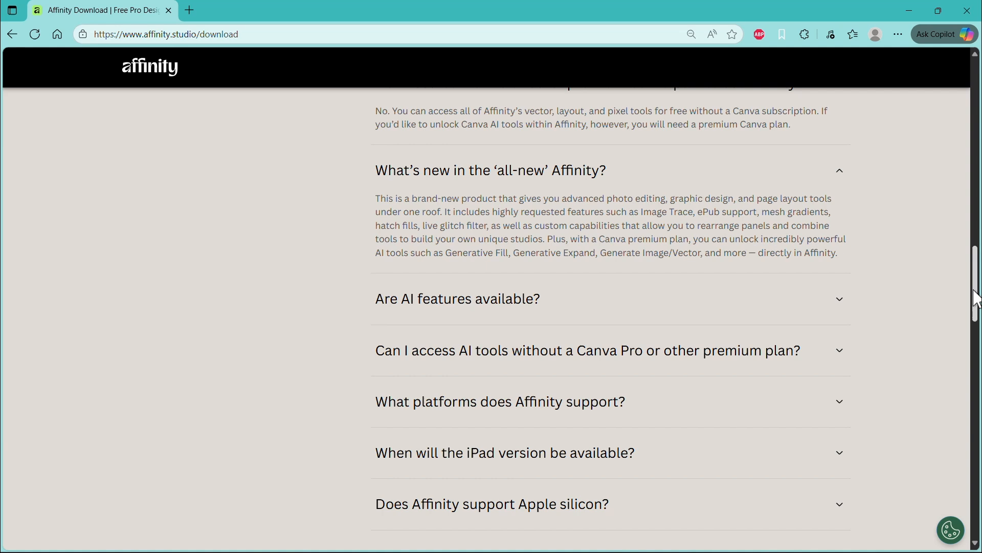
- Expand FAQ answers on supported platforms, the iPad version, Apple silicon and V1/V2 files
scroll("down", 3)
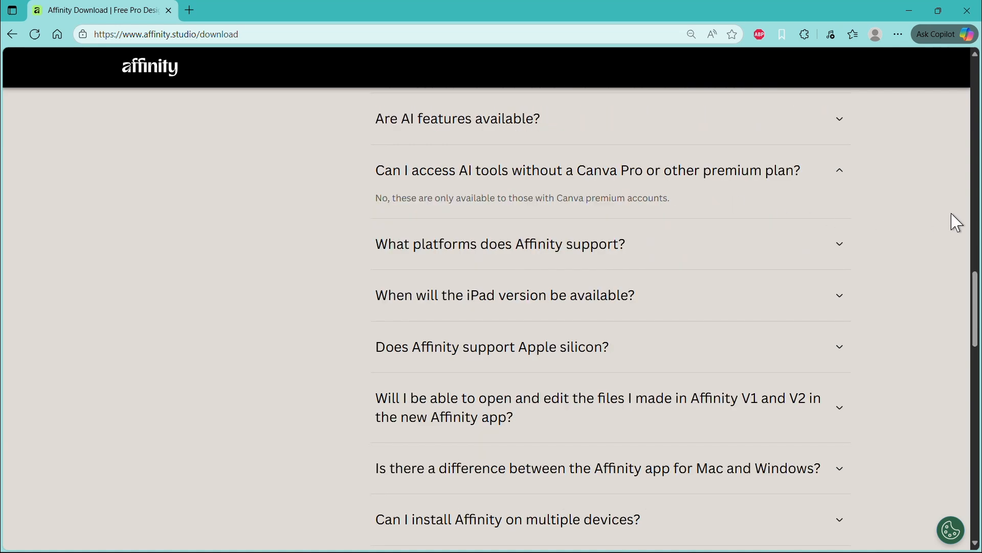
left_click(500, 243)
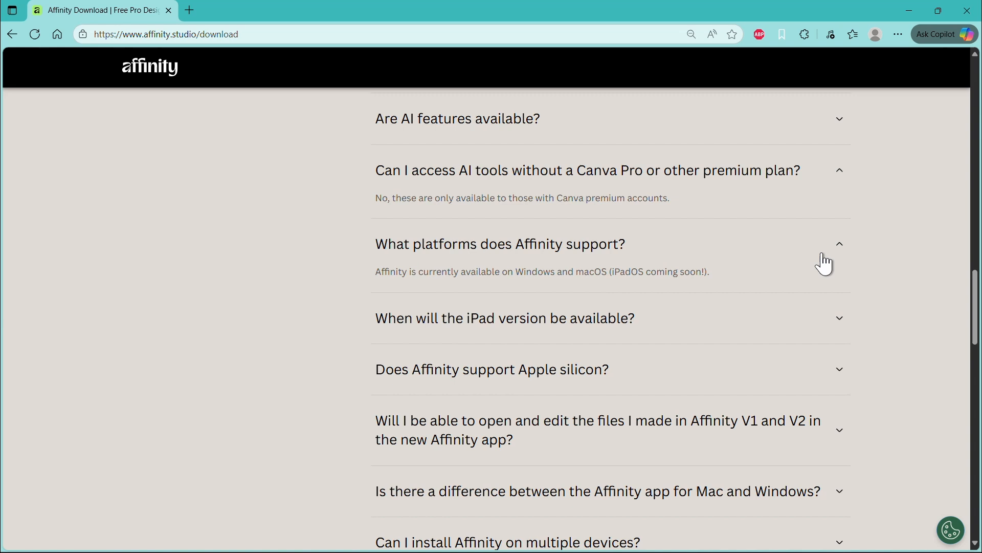
mouse_move(445, 290)
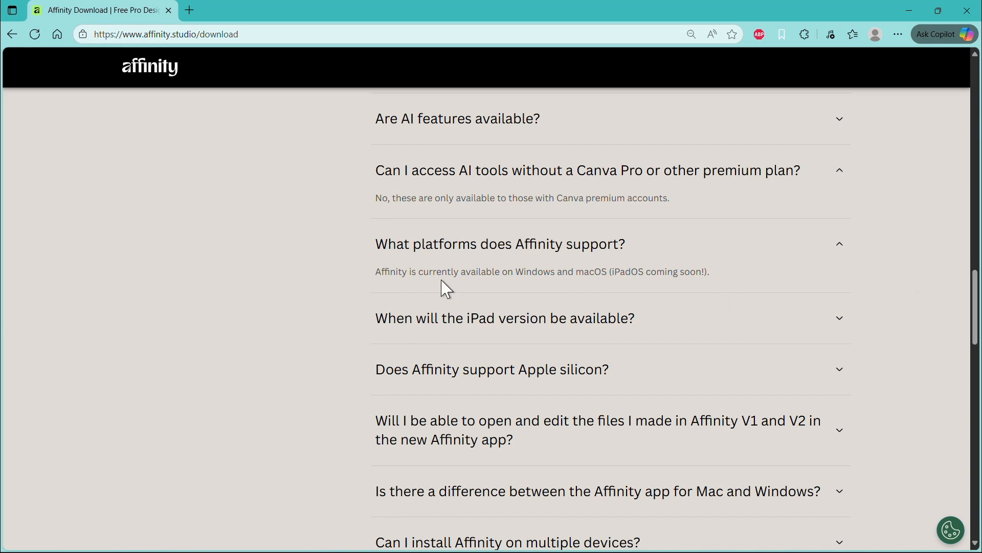
mouse_move(948, 303)
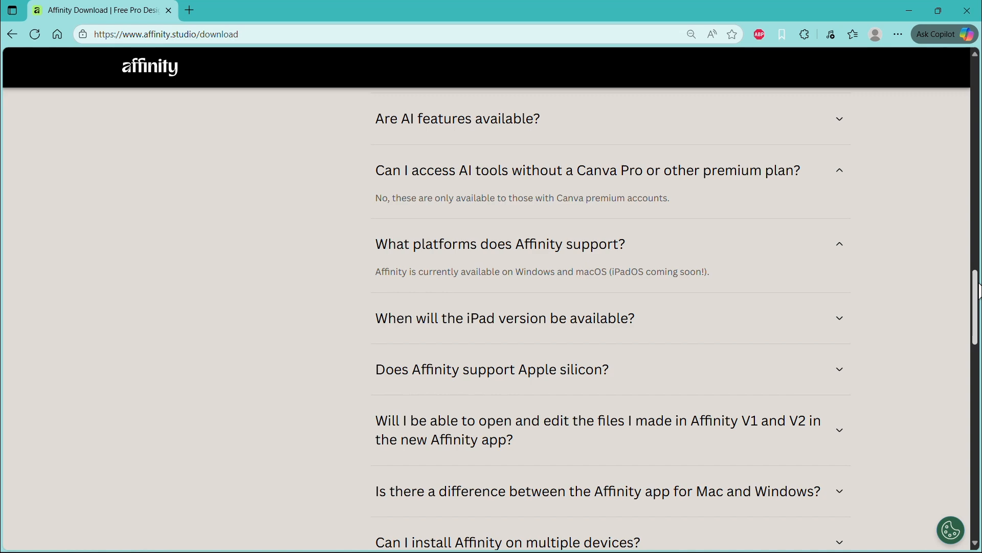
scroll("down", 3)
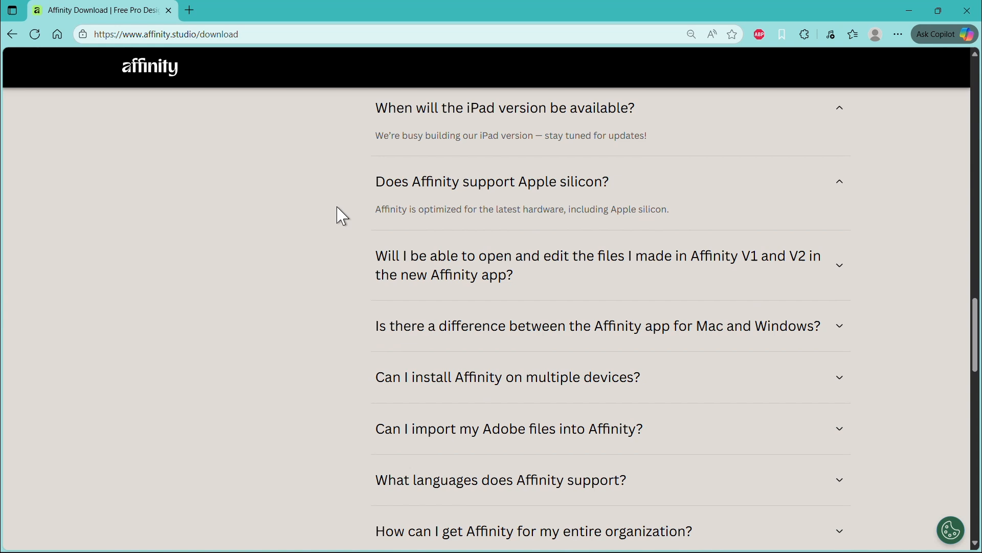
mouse_move(536, 210)
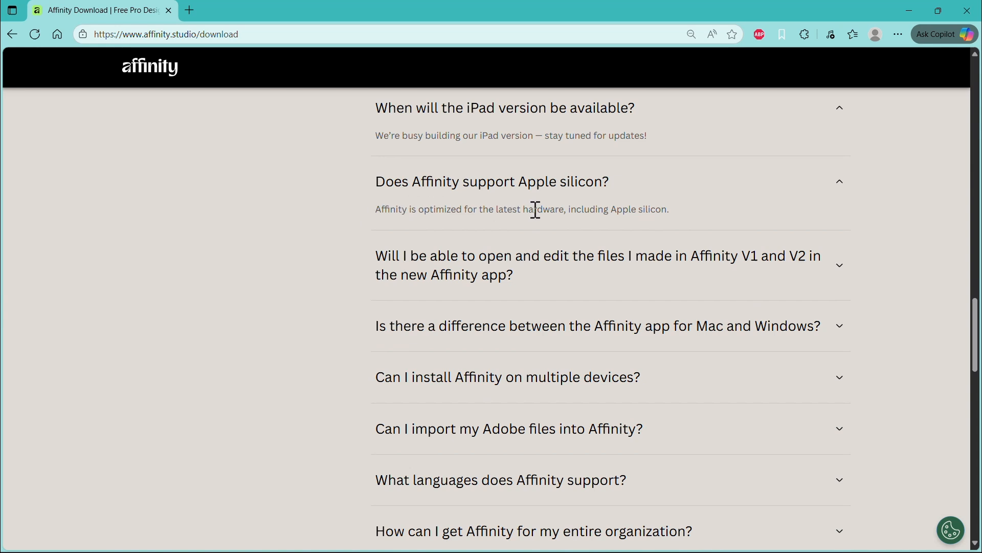
scroll("down", 3)
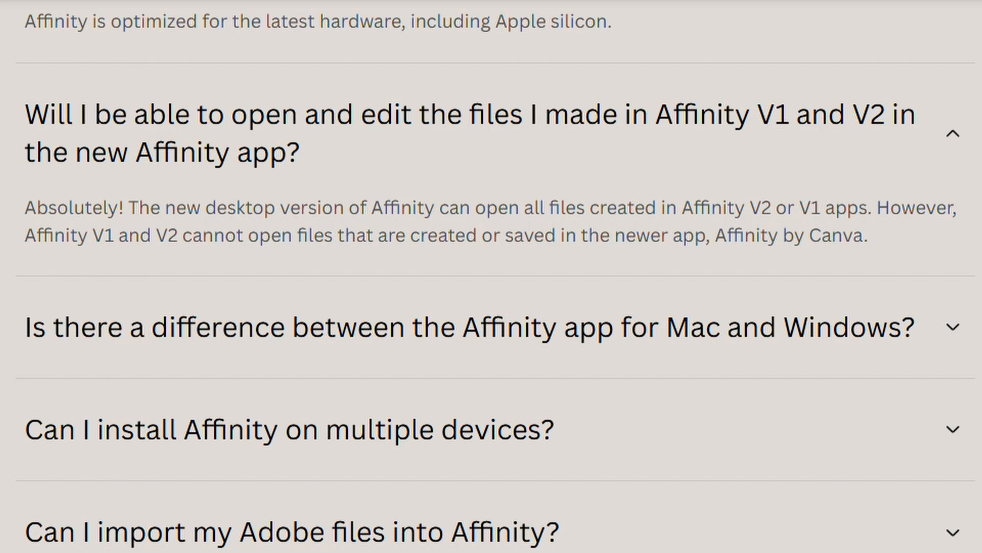
- Expand the FAQ answers on Mac/Windows differences and installing on multiple devices
scroll("down", 3)
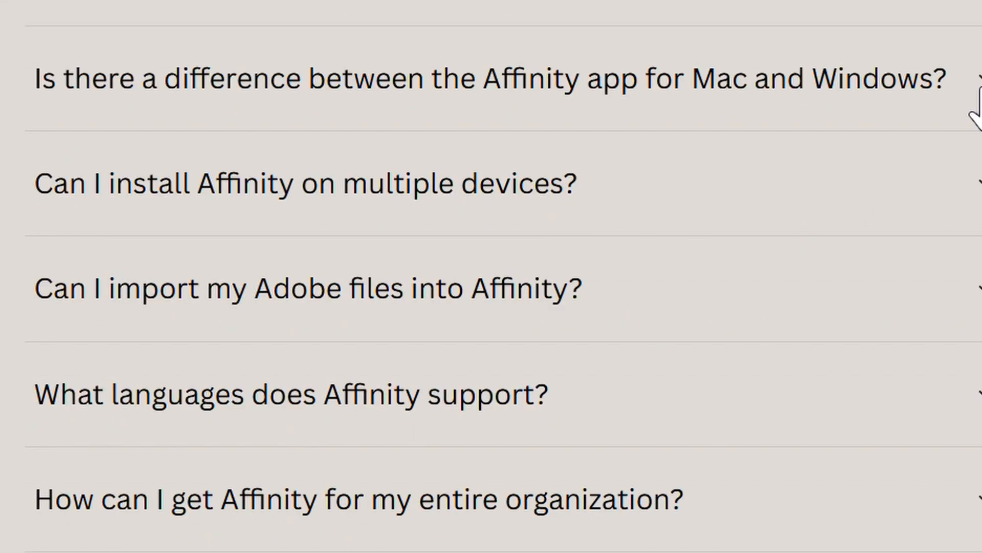
left_click(438, 78)
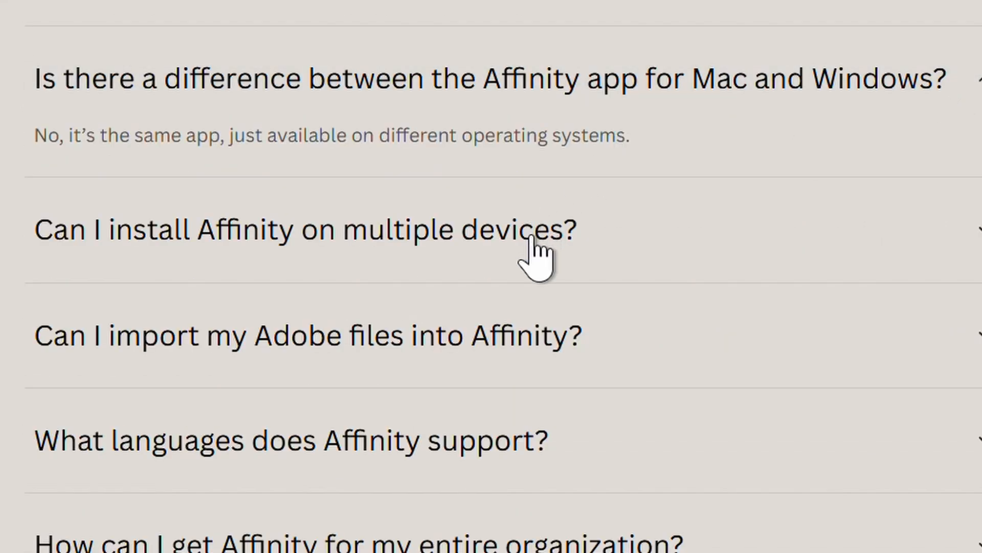
left_click(306, 335)
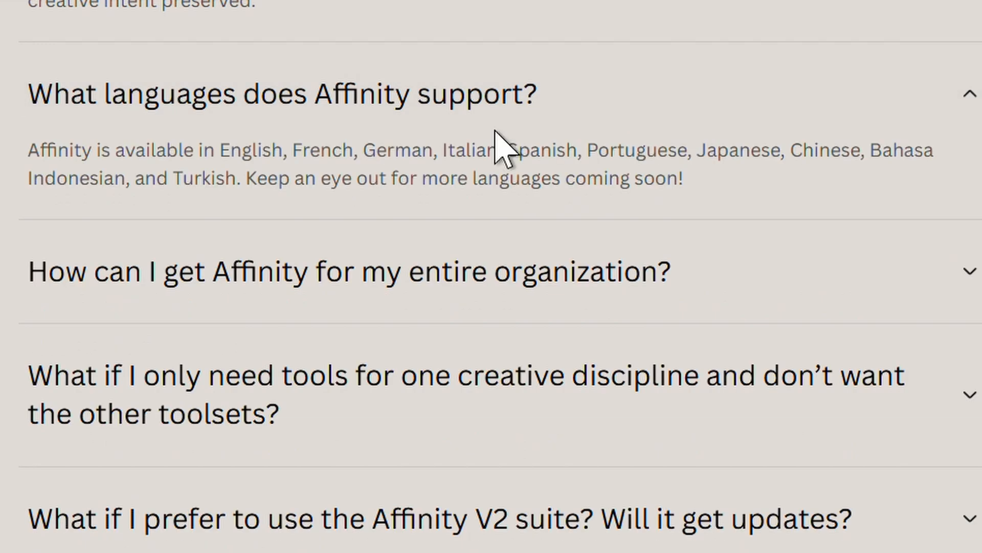
mouse_move(756, 198)
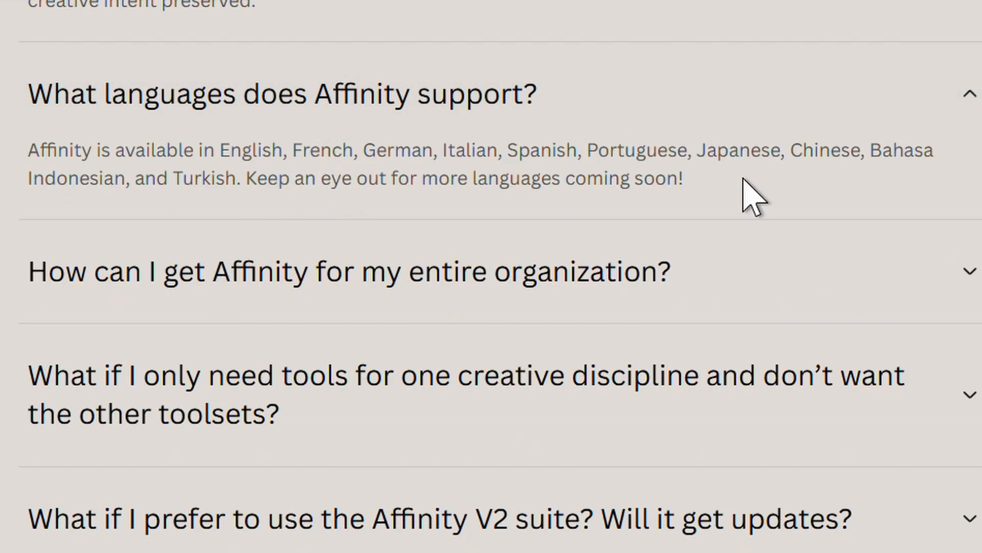
mouse_move(755, 194)
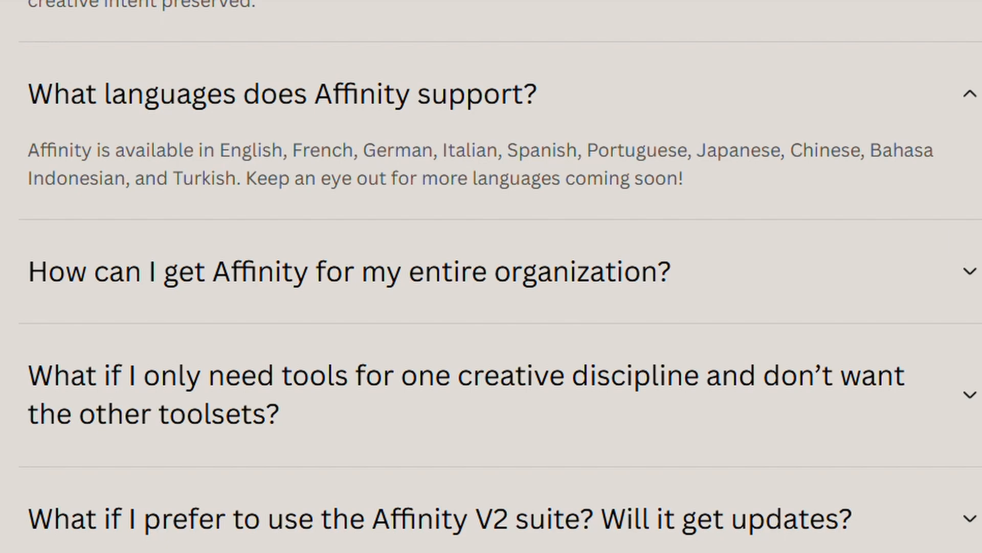
mouse_move(158, 189)
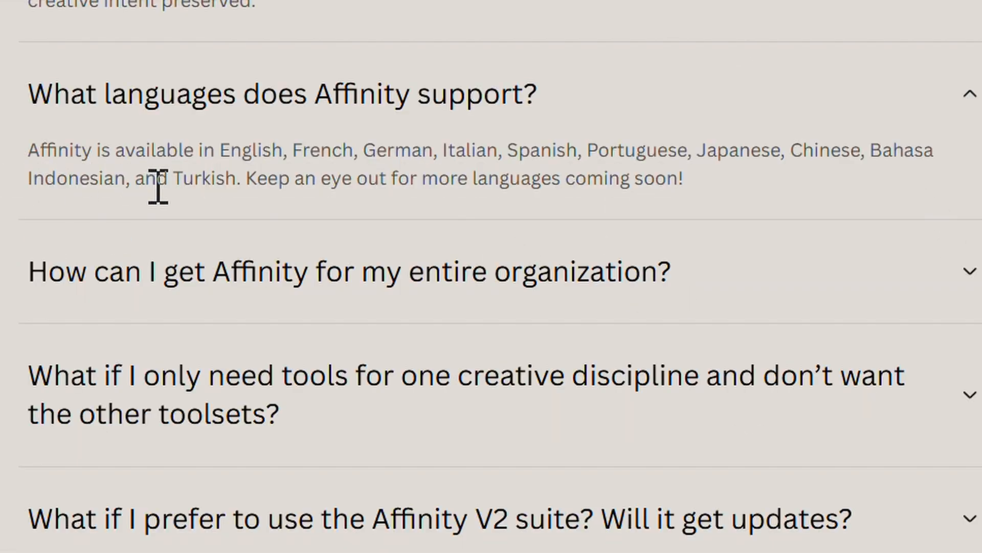
scroll("down", 3)
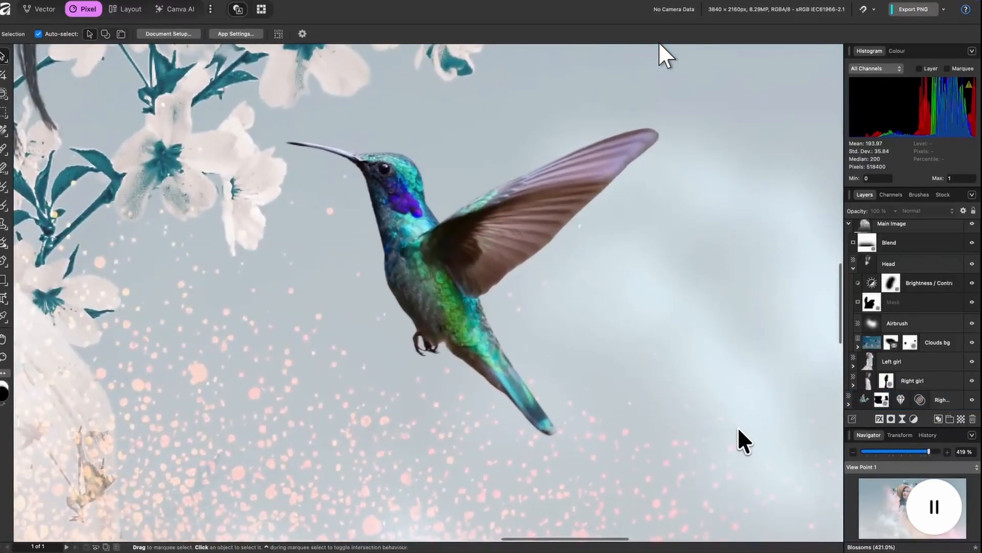
- Apply a Live Motion Blur to the hummingbird, then open the studio switcher
left_click(438, 251)
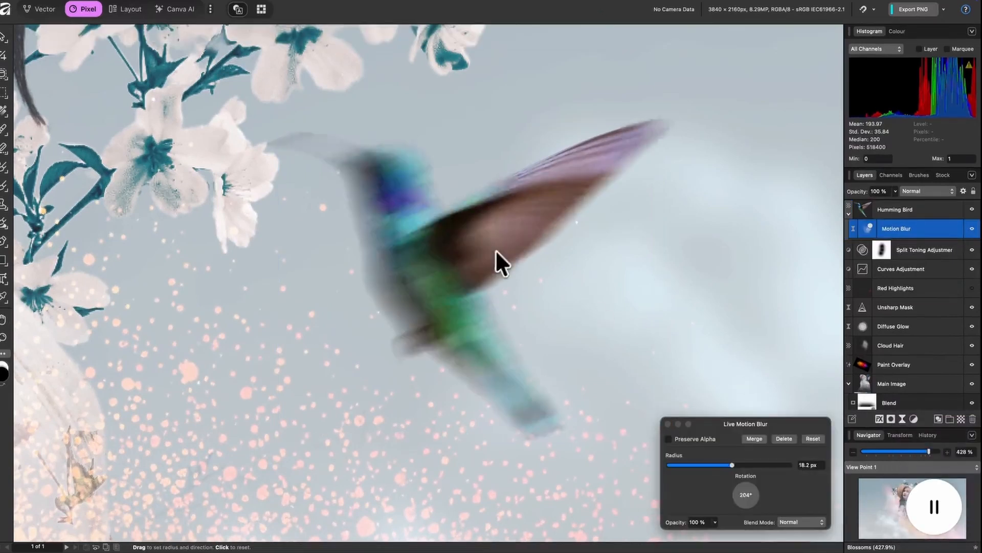
left_click(126, 9)
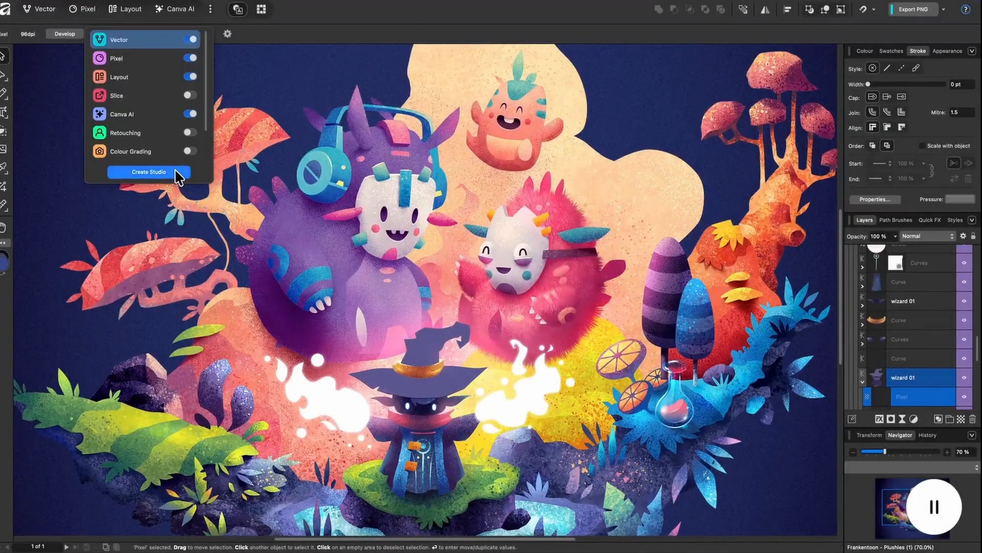
- Create a custom studio named Frankentoon with a chosen icon
left_click(148, 172)
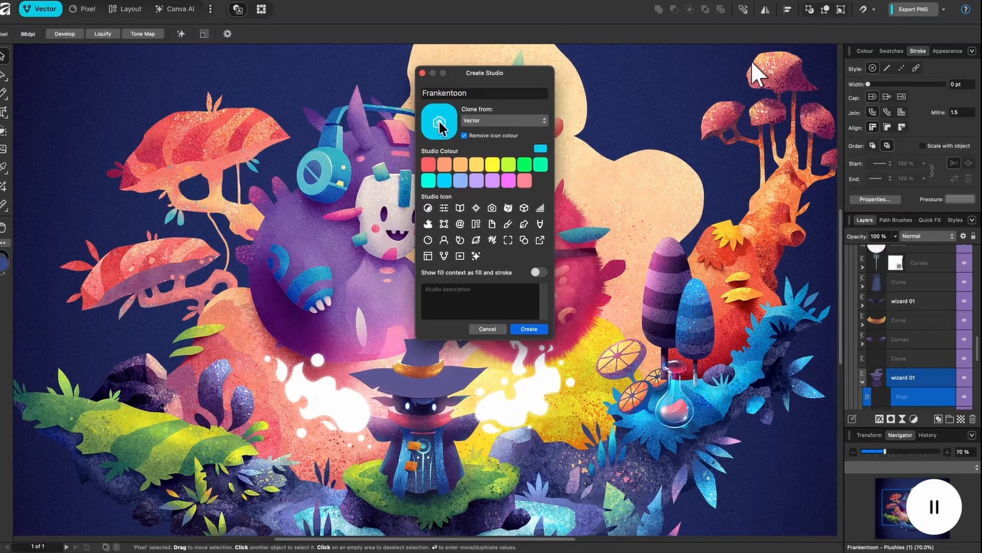
left_click(465, 135)
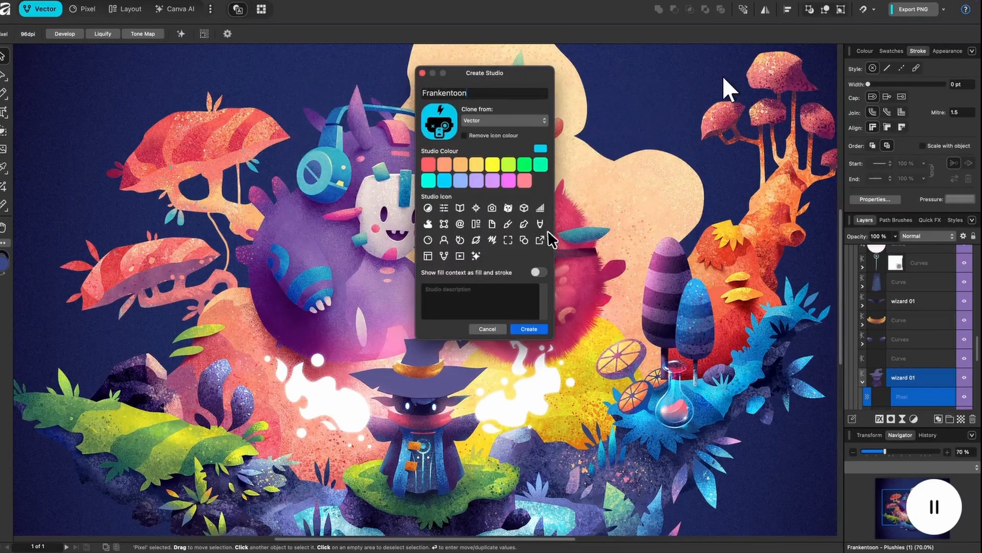
left_click(528, 329)
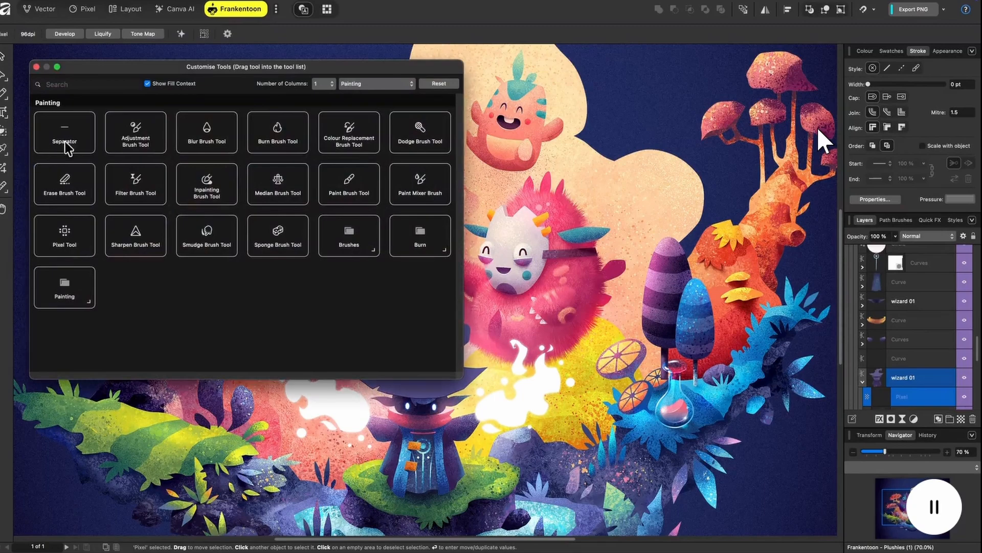
mouse_move(220, 199)
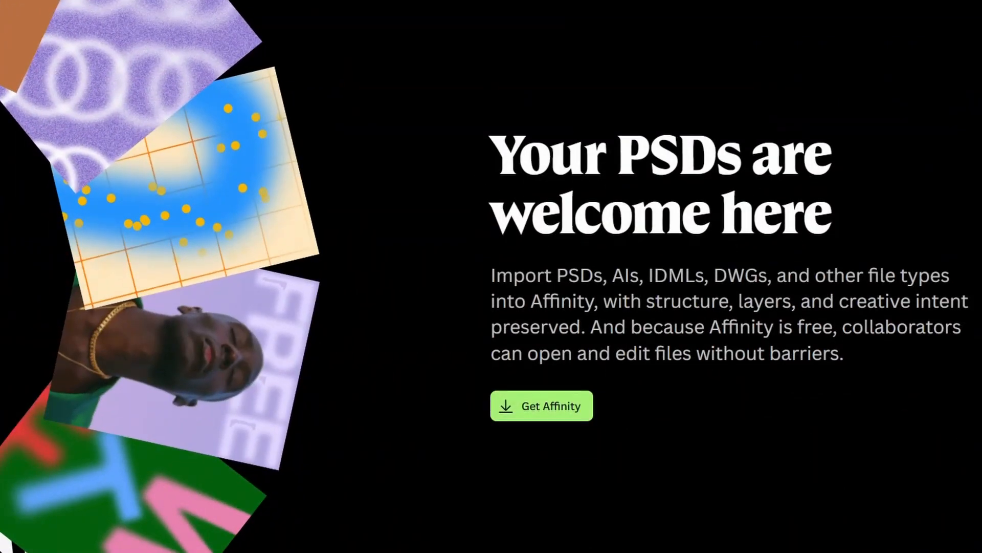
- Scroll the affinity.studio download page down to the FAQ list
scroll("down", 3)
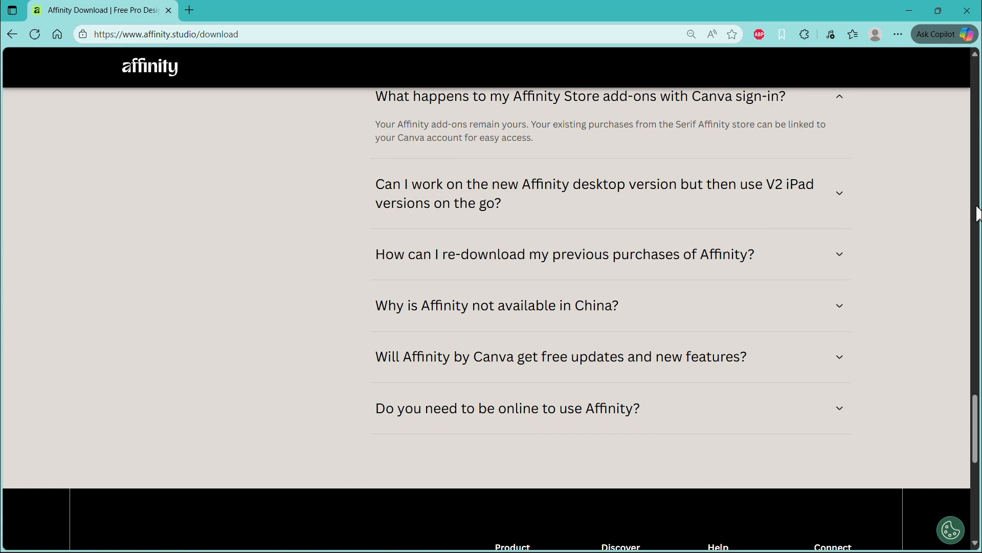
mouse_move(918, 213)
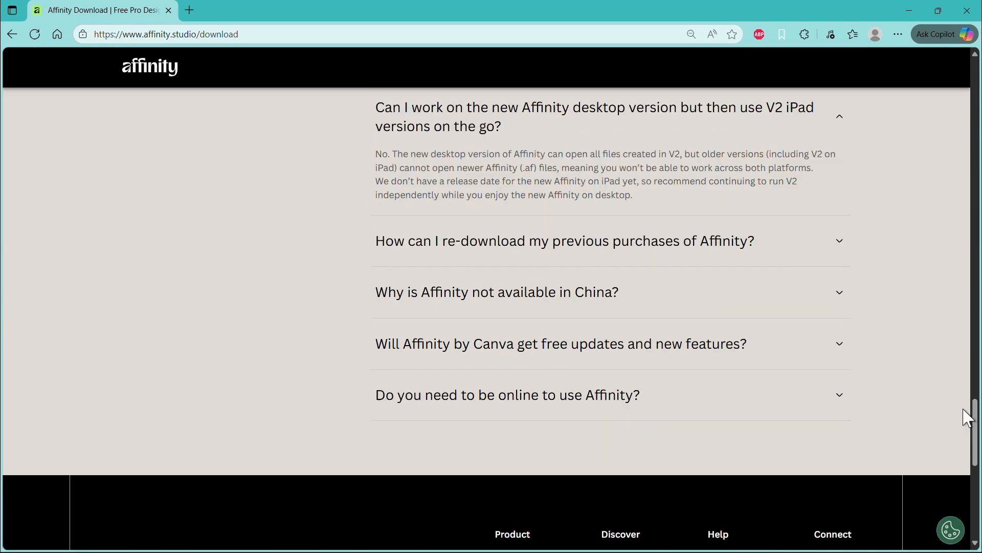
- Expand the FAQ answers on availability in China and needing to be online
left_click(496, 292)
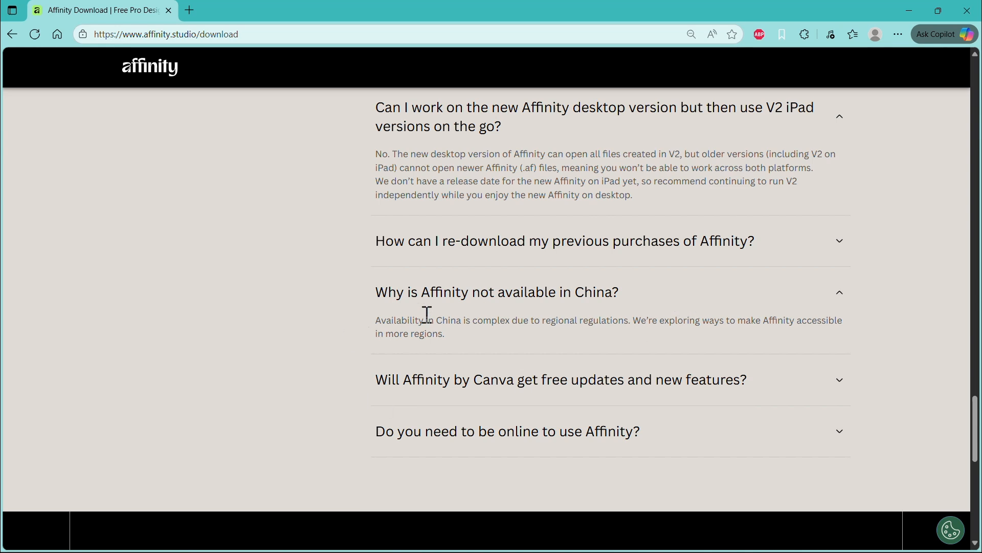
mouse_move(534, 327)
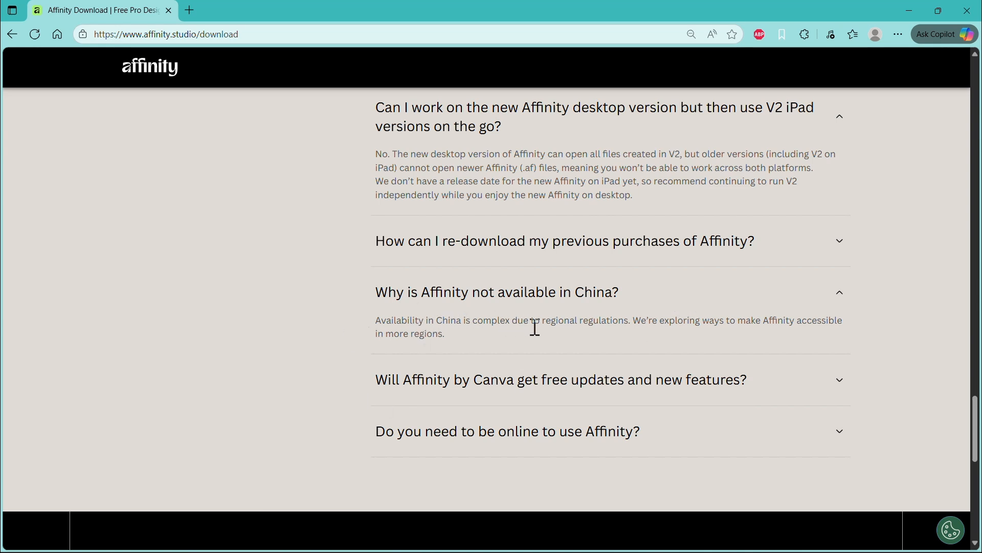
mouse_move(686, 344)
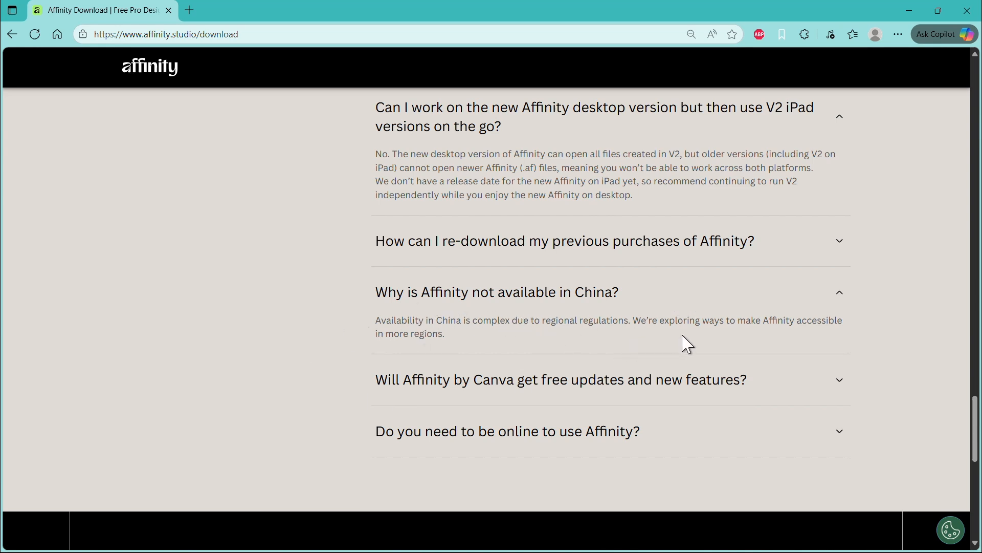
mouse_move(905, 368)
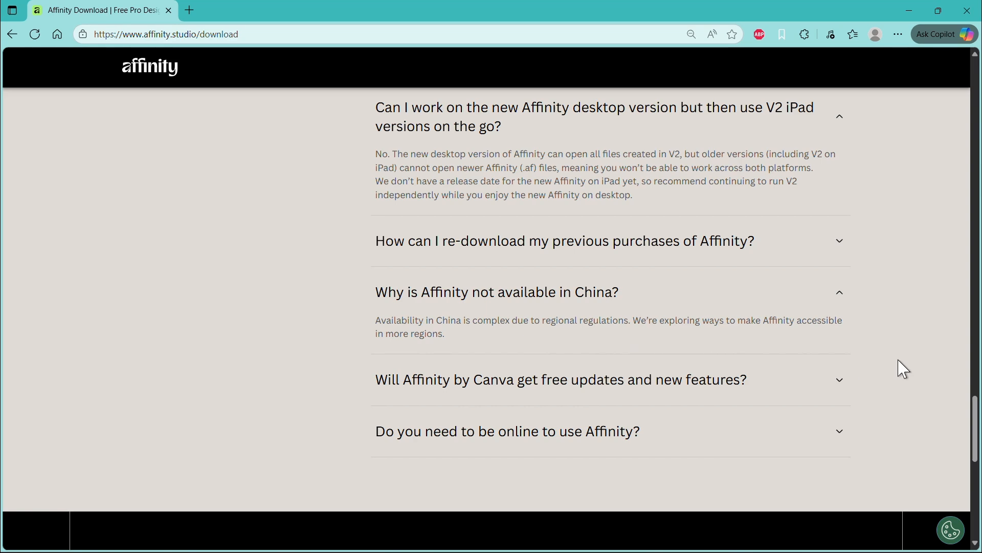
mouse_move(830, 456)
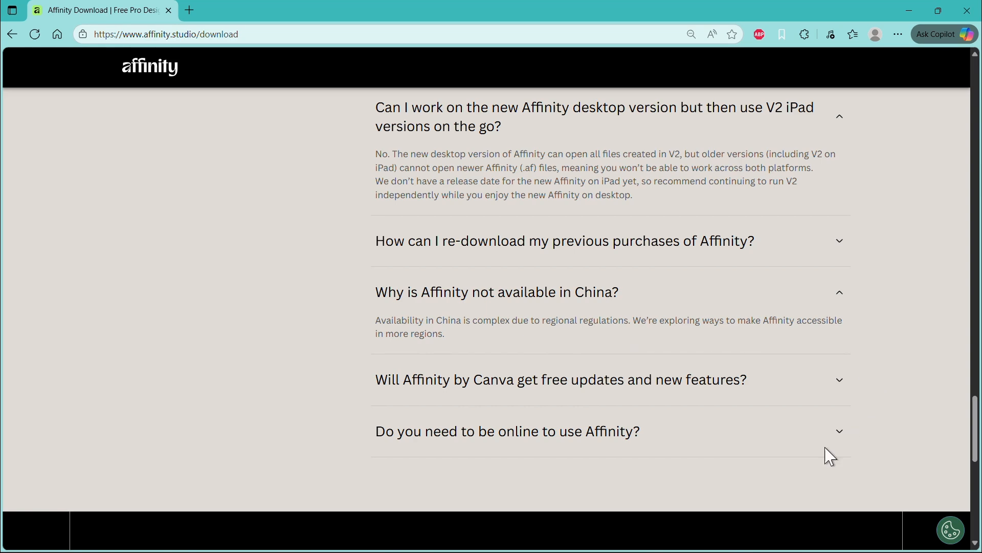
left_click(508, 430)
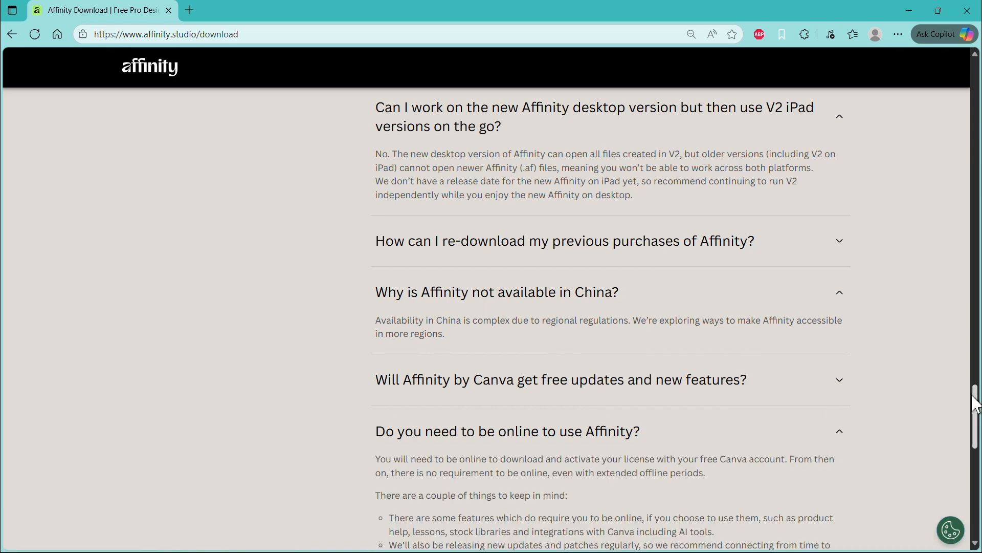
scroll("down", 3)
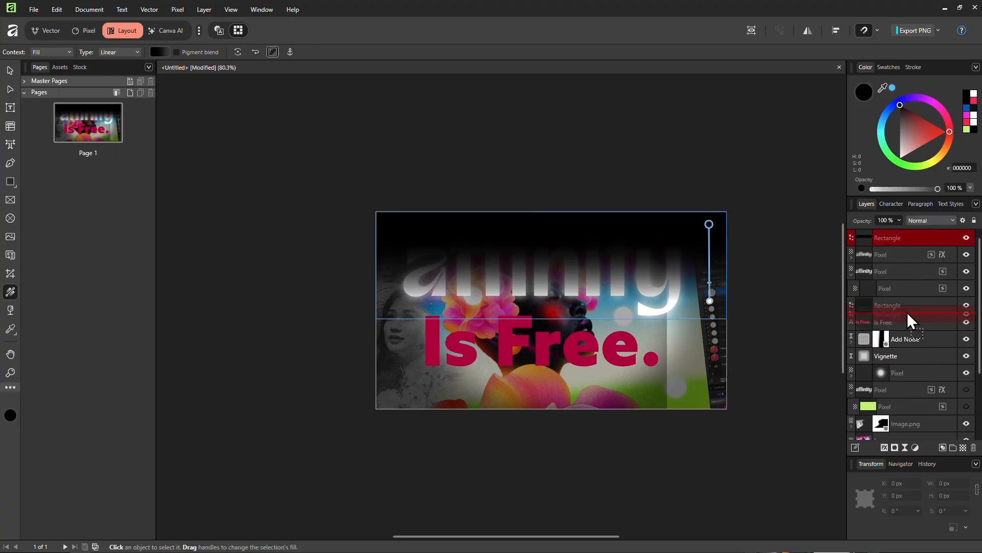
- Set the Is Free. text fill to D0FF53 and add a gradient overlay effect
left_click(884, 322)
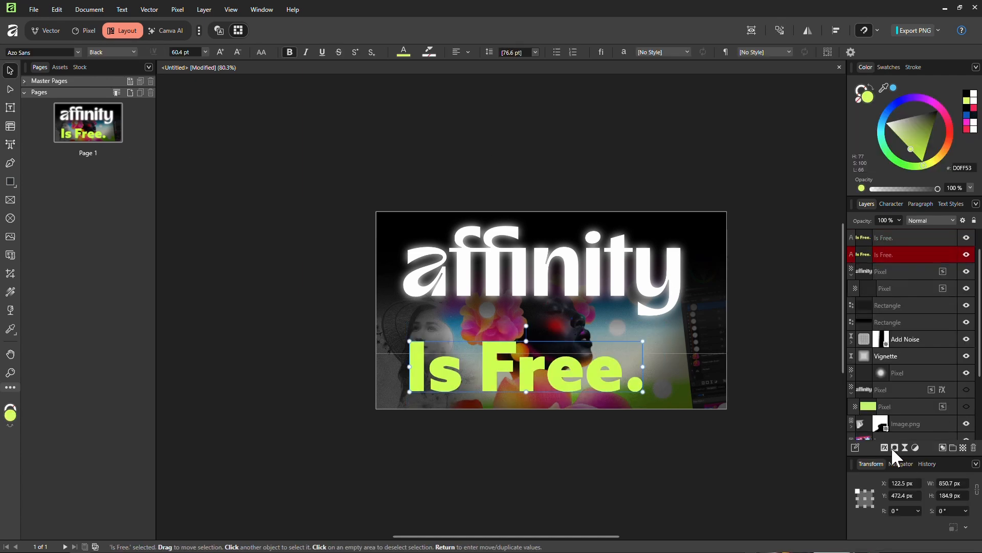
left_click(888, 271)
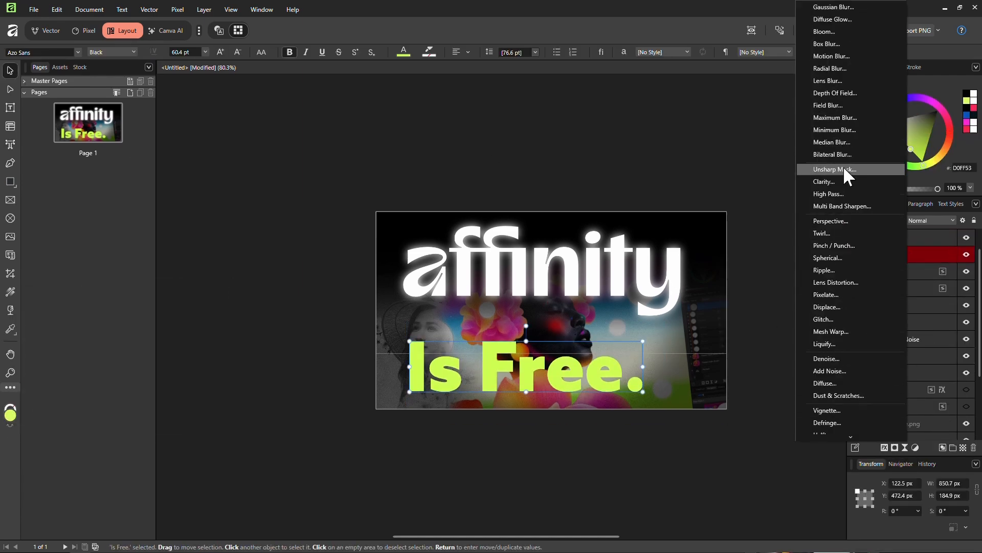
mouse_move(845, 118)
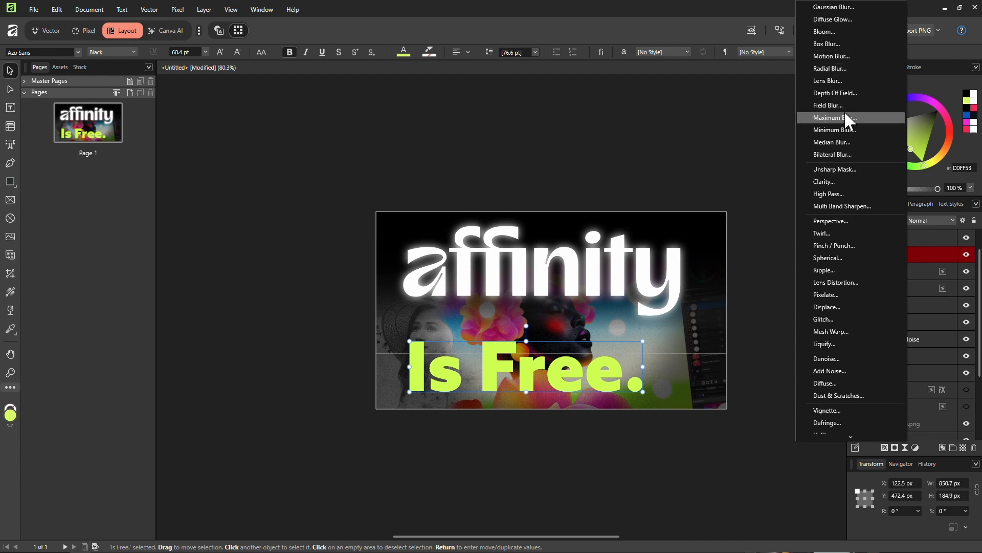
left_click(823, 318)
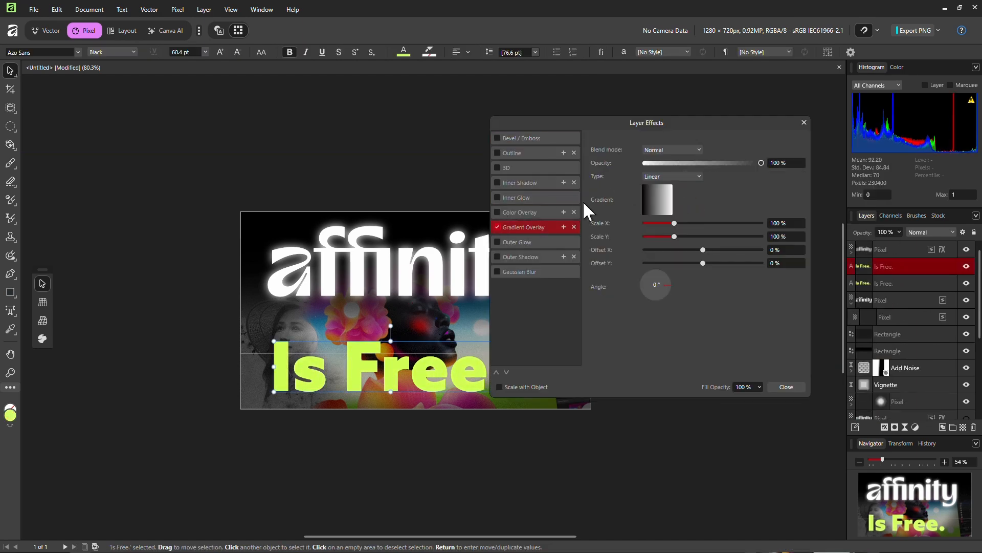
- Back in Layout, set the text fill to FBFF00 and enable a Gaussian blur effect
left_click(520, 256)
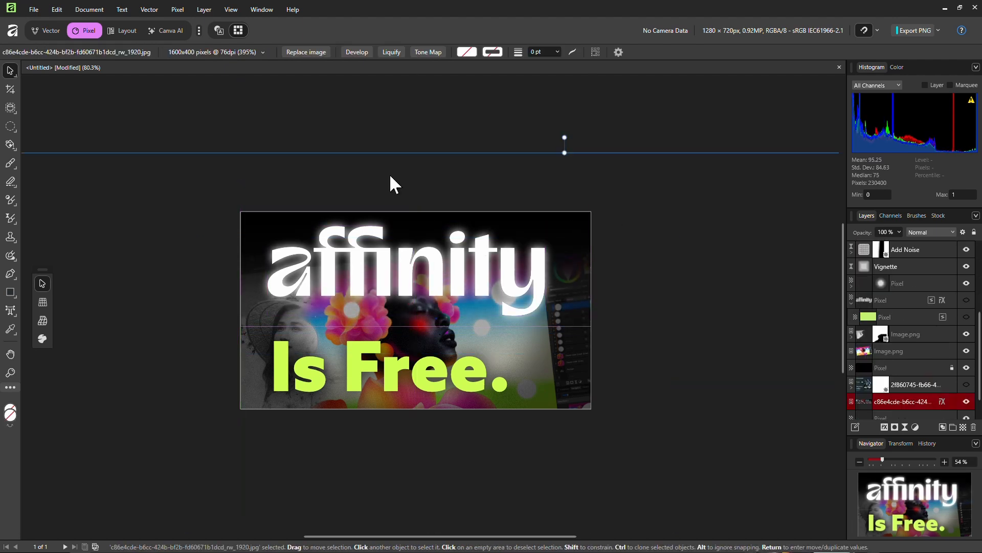
left_click(122, 30)
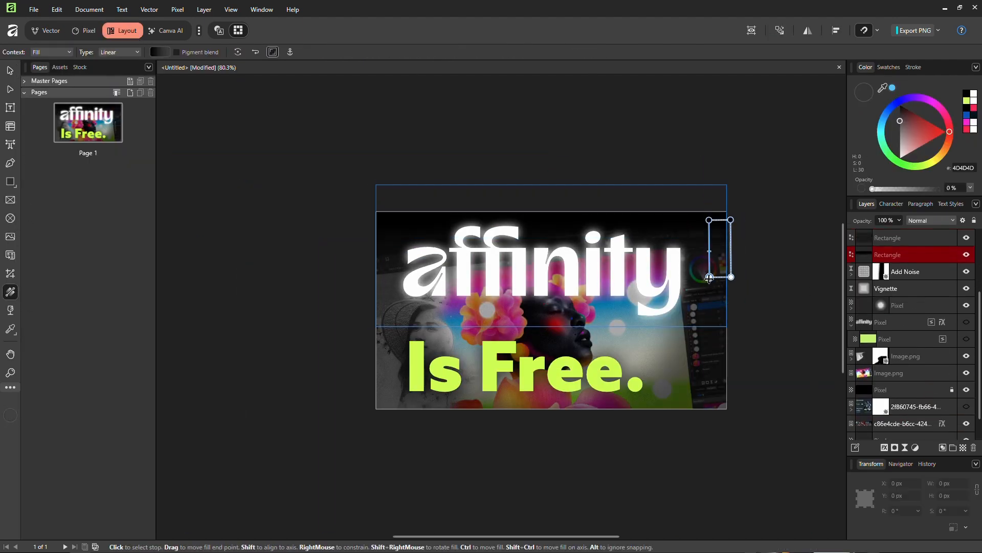
left_click(904, 271)
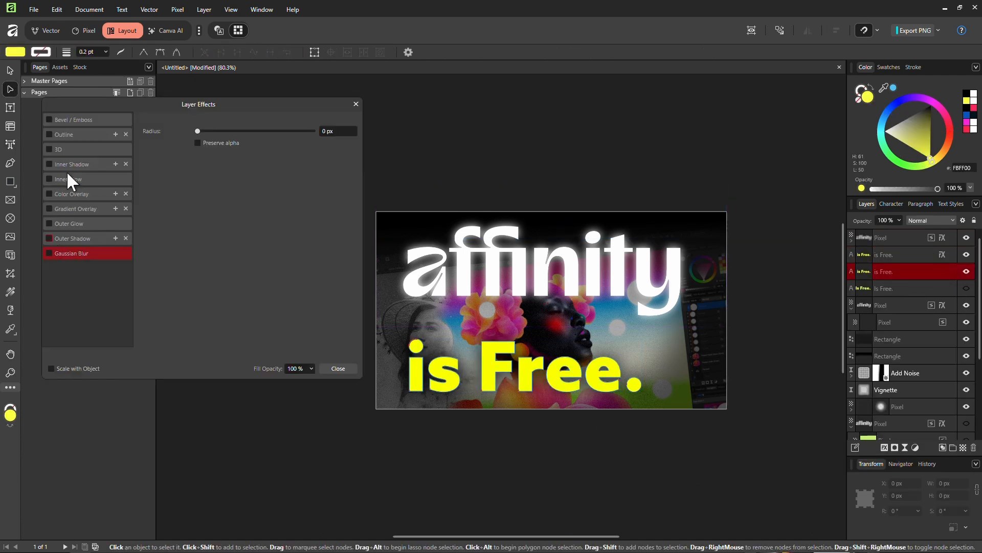
- Close Layer Effects and select the large Rectangle layer
left_click(338, 369)
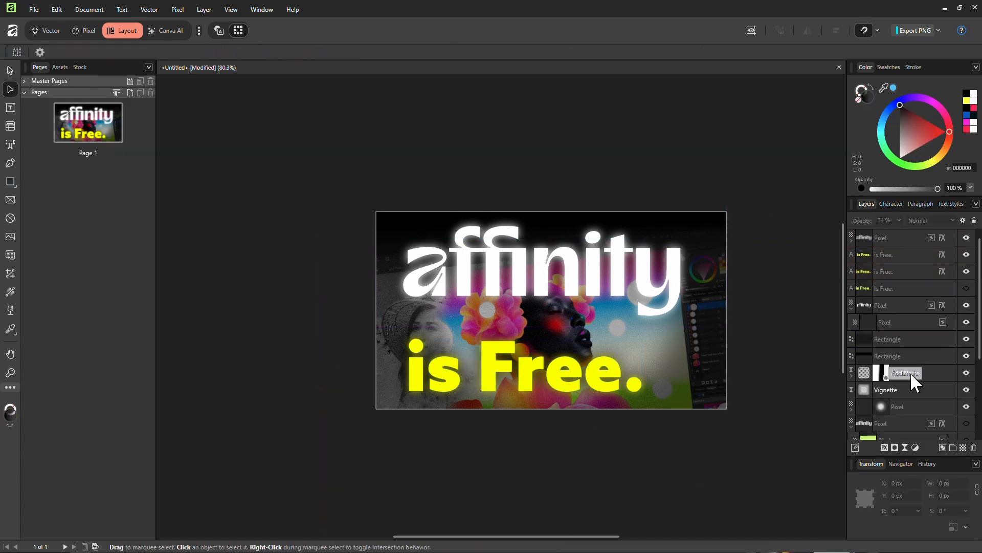
left_click(888, 373)
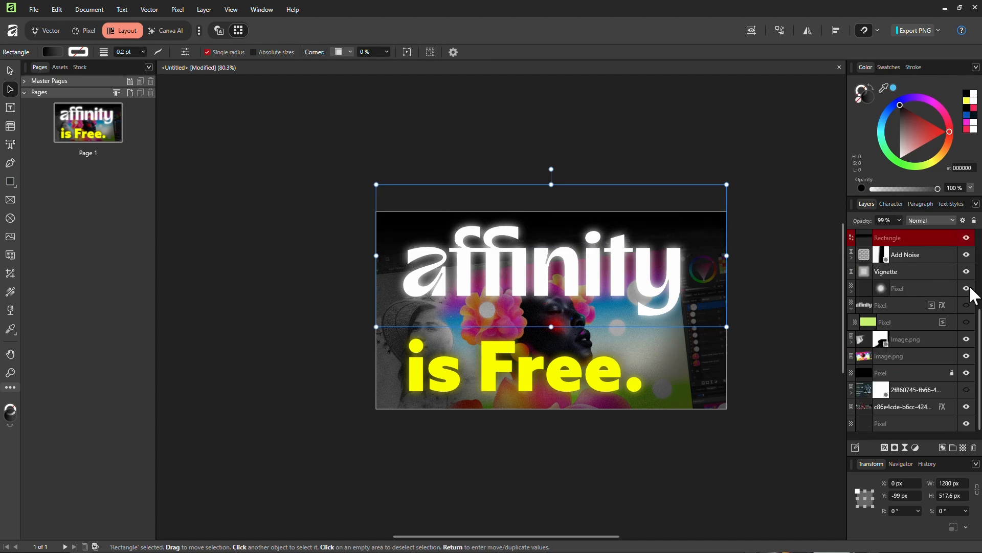